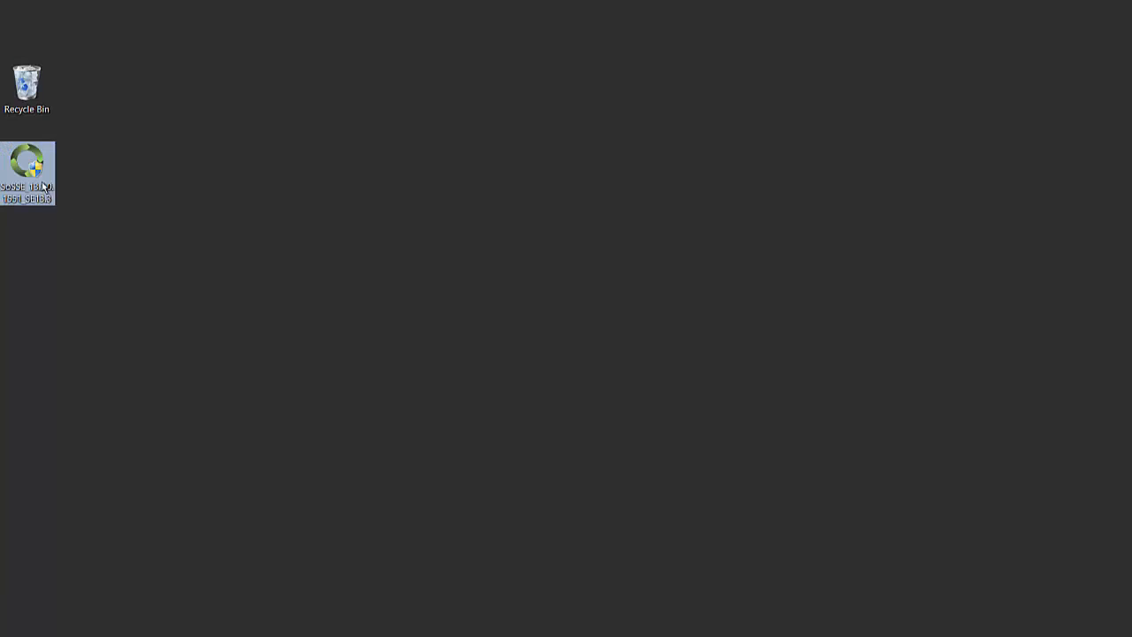
Right-click the Spotlight installer icon on the desktop to show its actions.
{"action": "right_click", "coordinate": [27, 172]}
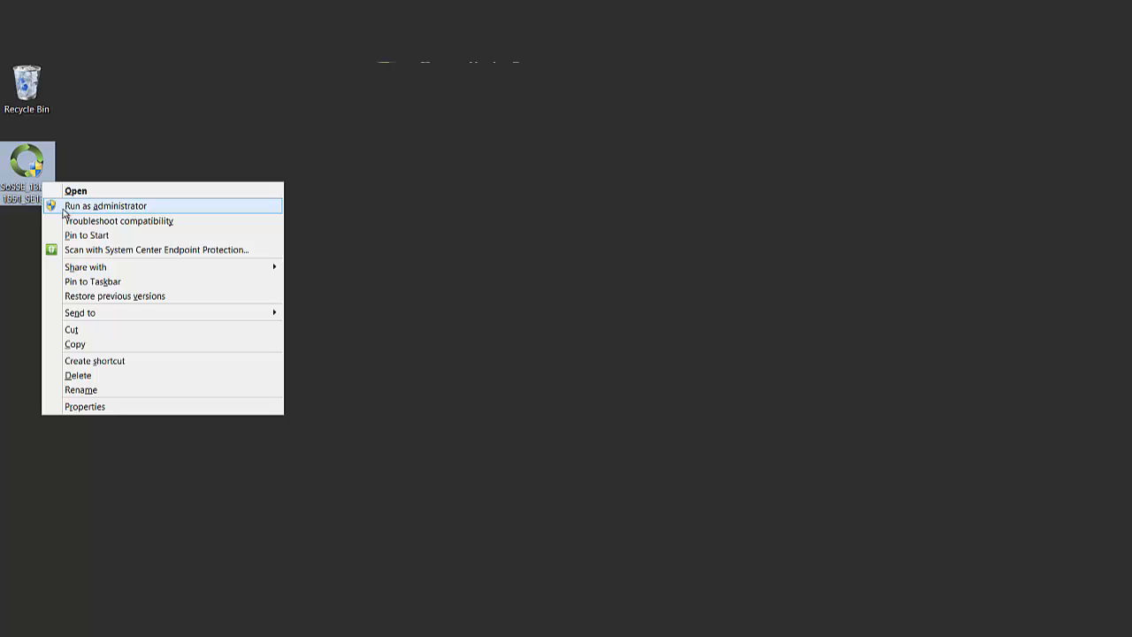
Run the Spotlight installer as administrator.
{"action": "left_click", "coordinate": [76, 190]}
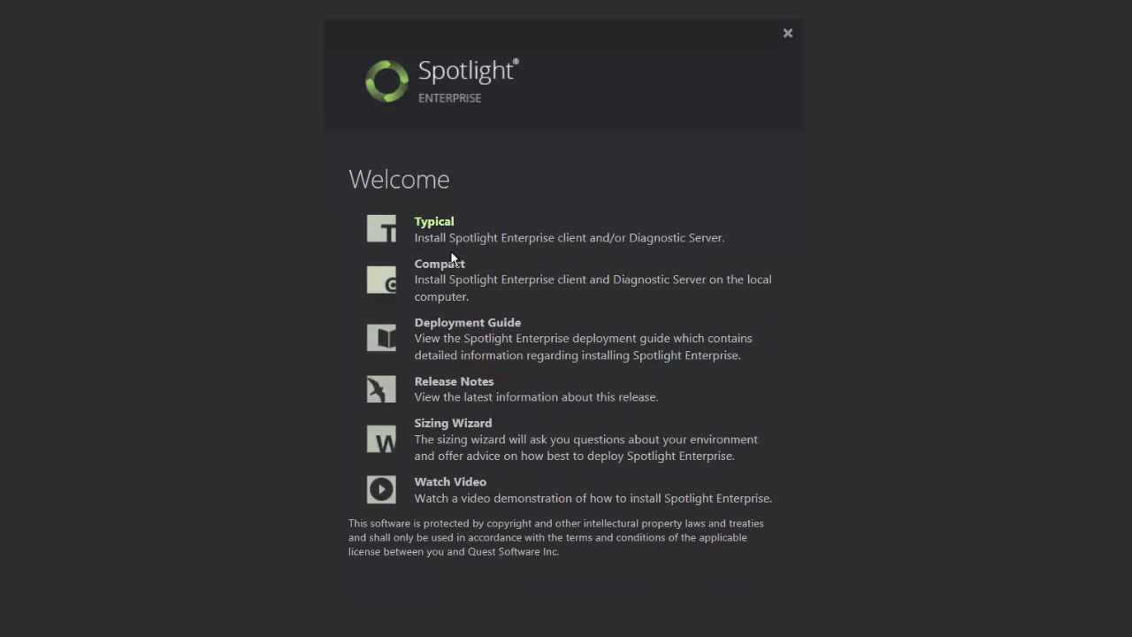
{"action": "mouse_move", "coordinate": [544, 310]}
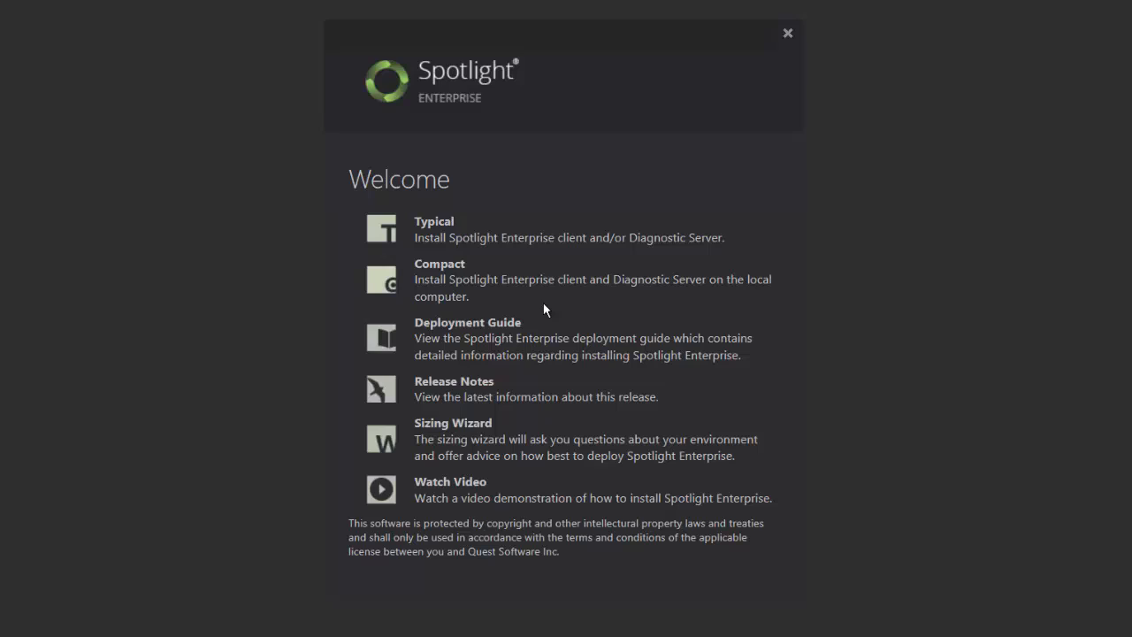
{"action": "mouse_move", "coordinate": [469, 261]}
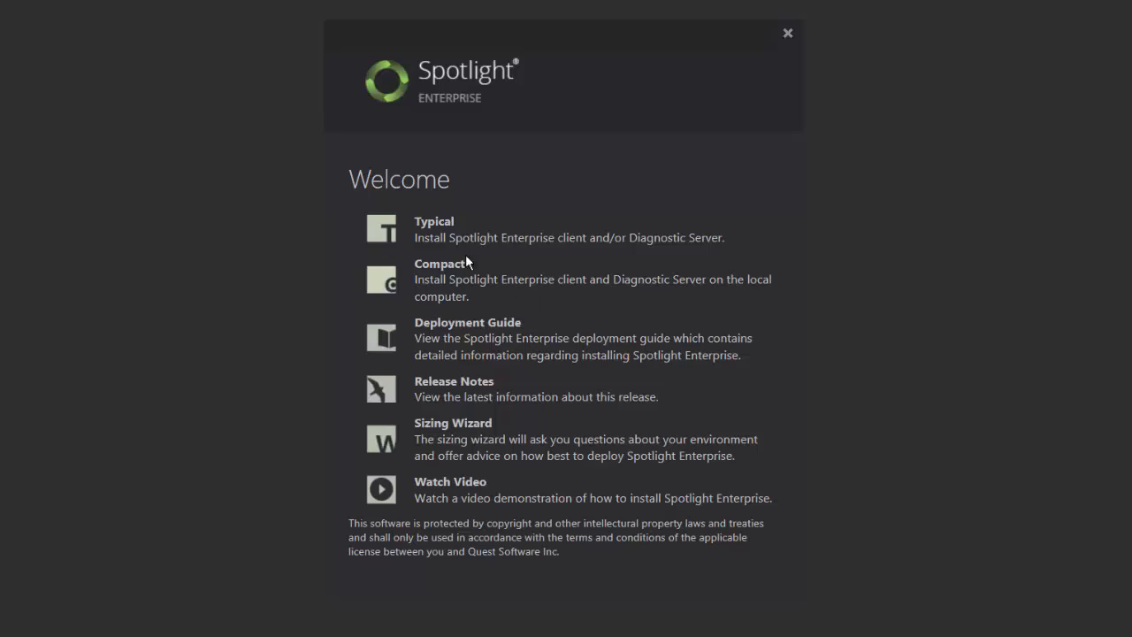
{"action": "mouse_move", "coordinate": [433, 221]}
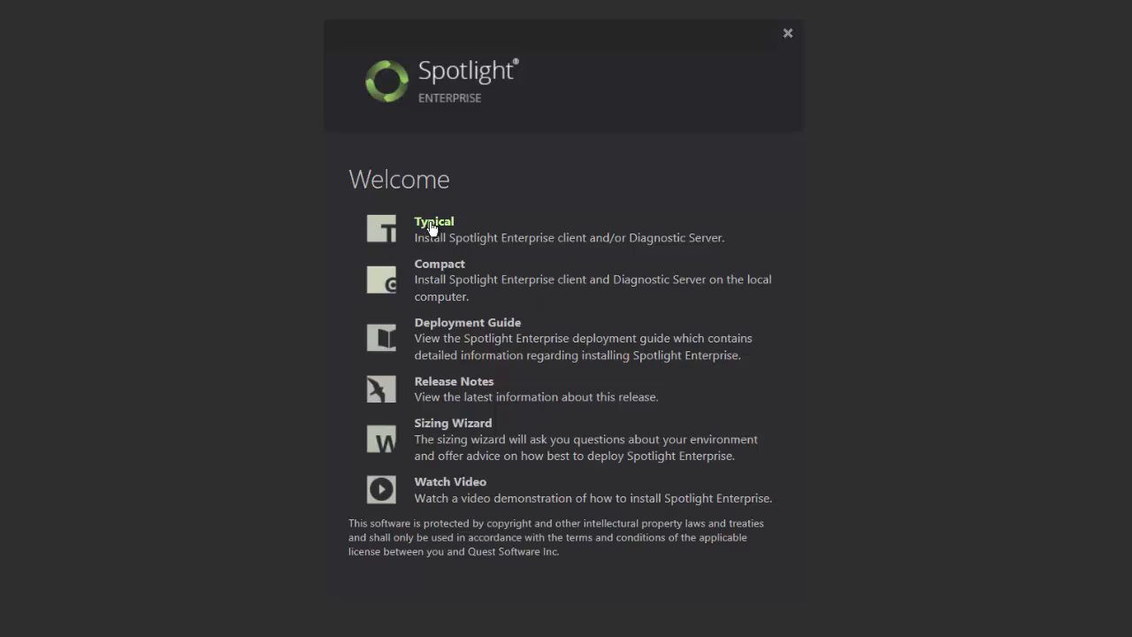
Choose the Typical installation with Client and Diagnostic Server included.
{"action": "left_click", "coordinate": [433, 221]}
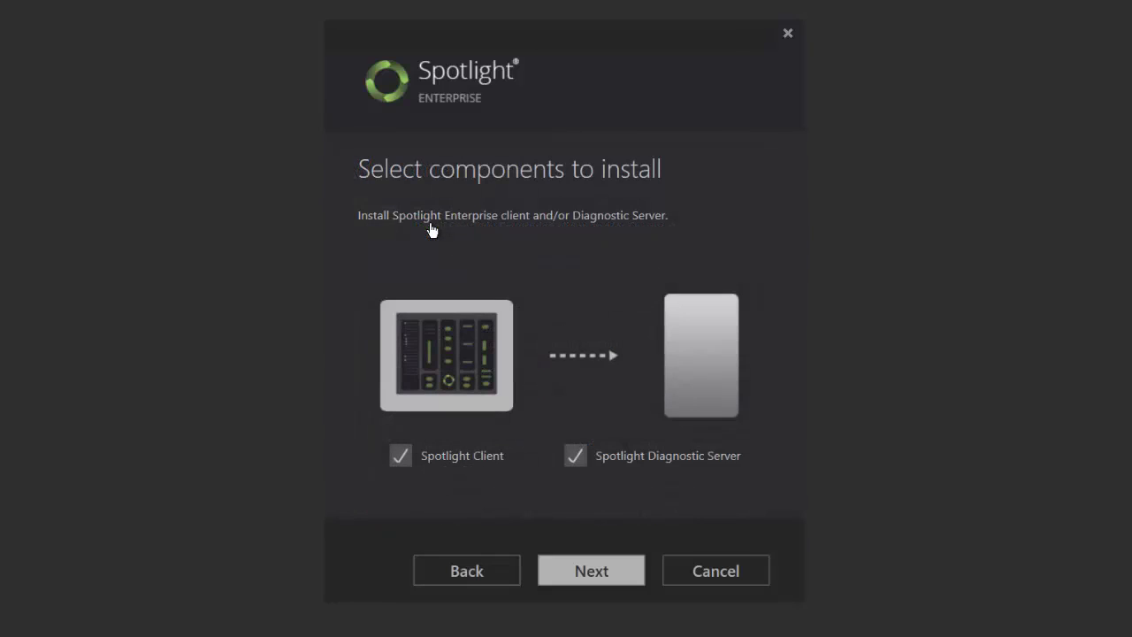
{"action": "mouse_move", "coordinate": [495, 478]}
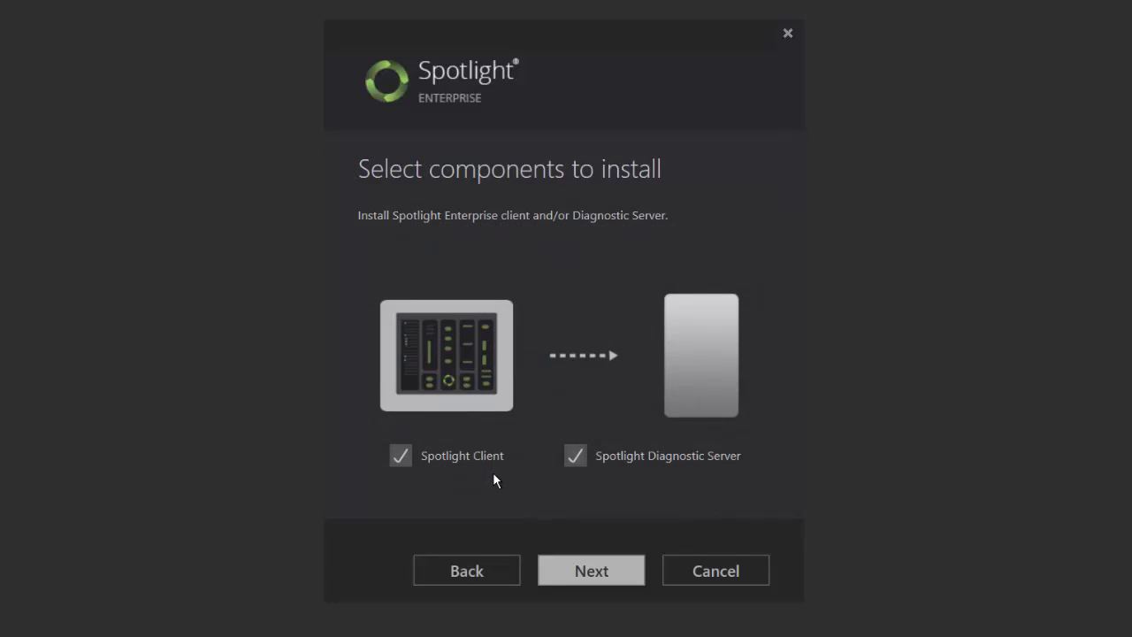
{"action": "mouse_move", "coordinate": [642, 480]}
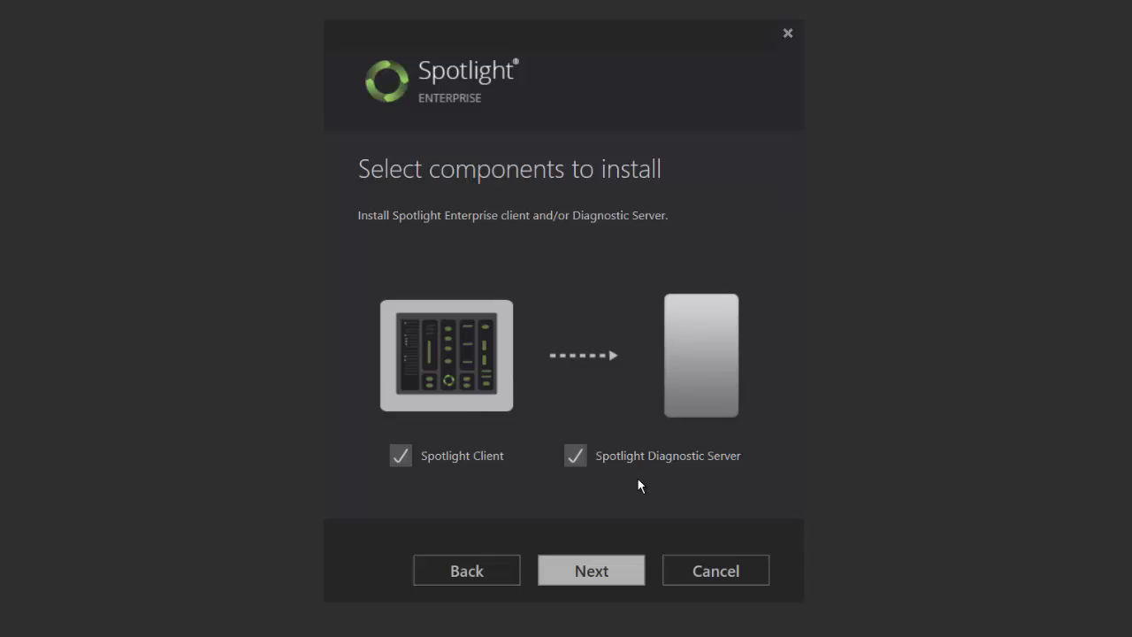
{"action": "mouse_move", "coordinate": [591, 570]}
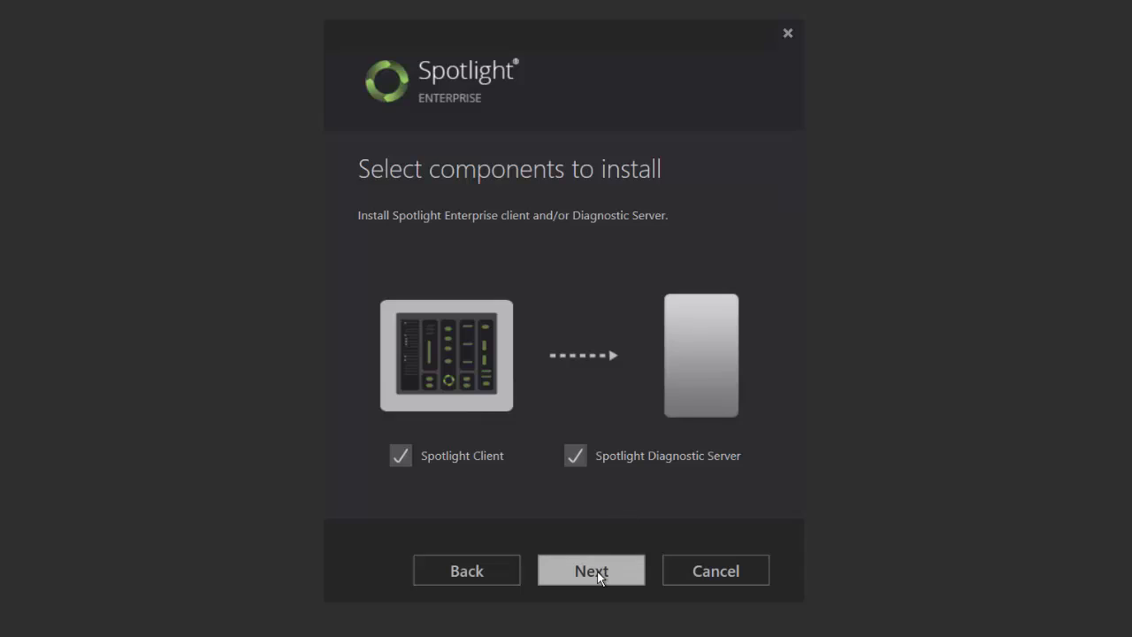
Keep both components and accept the license agreement.
{"action": "left_click", "coordinate": [591, 569]}
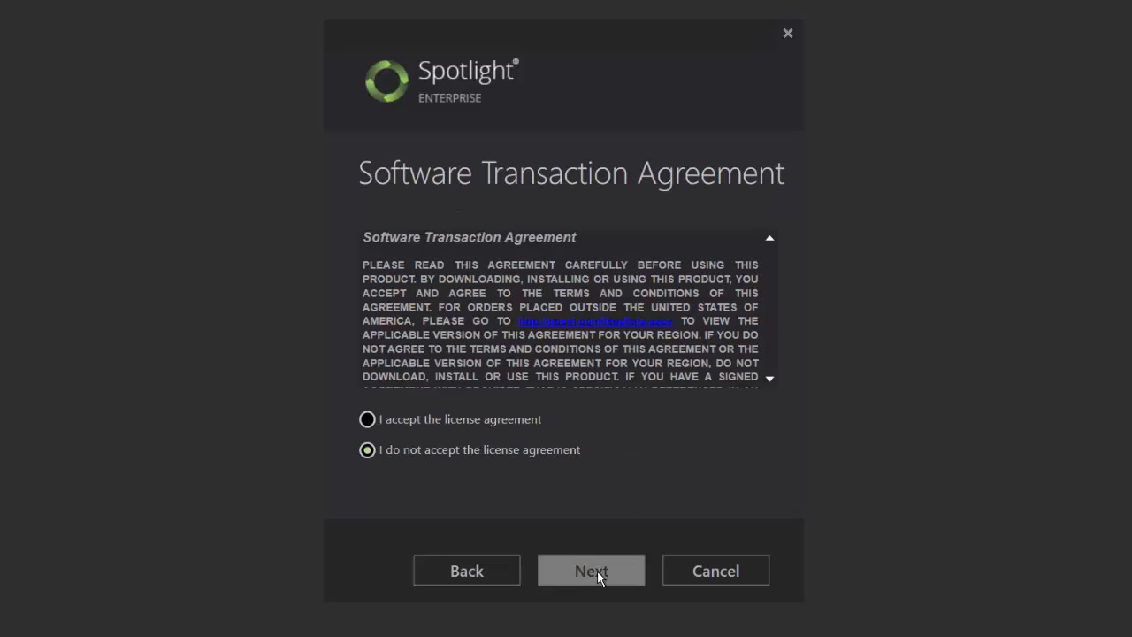
{"action": "mouse_move", "coordinate": [429, 488]}
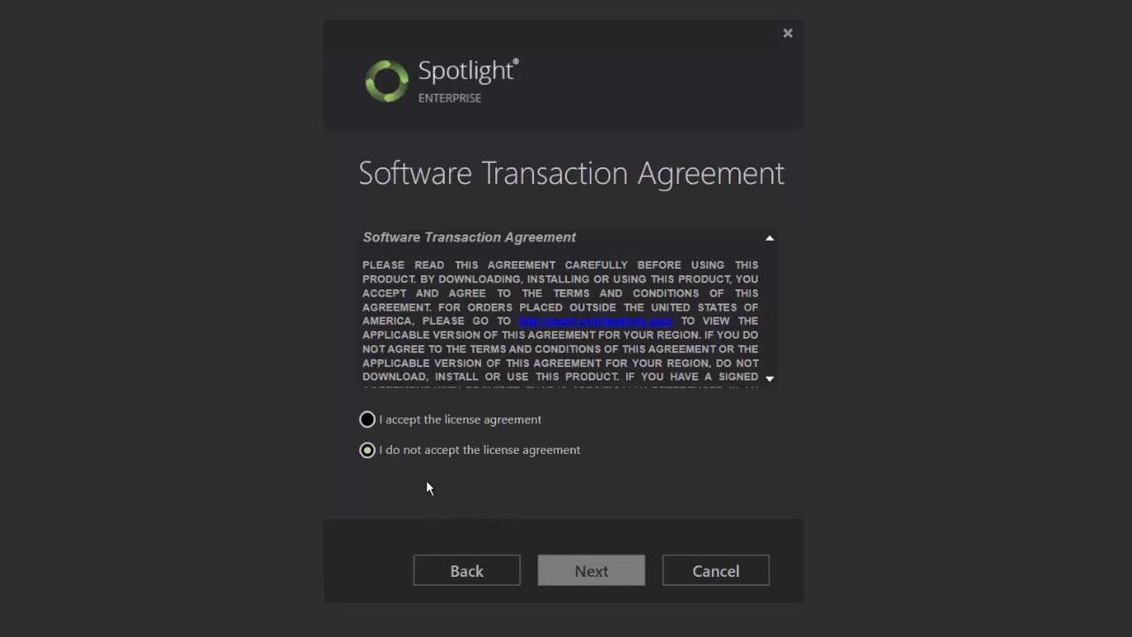
{"action": "left_click", "coordinate": [367, 419]}
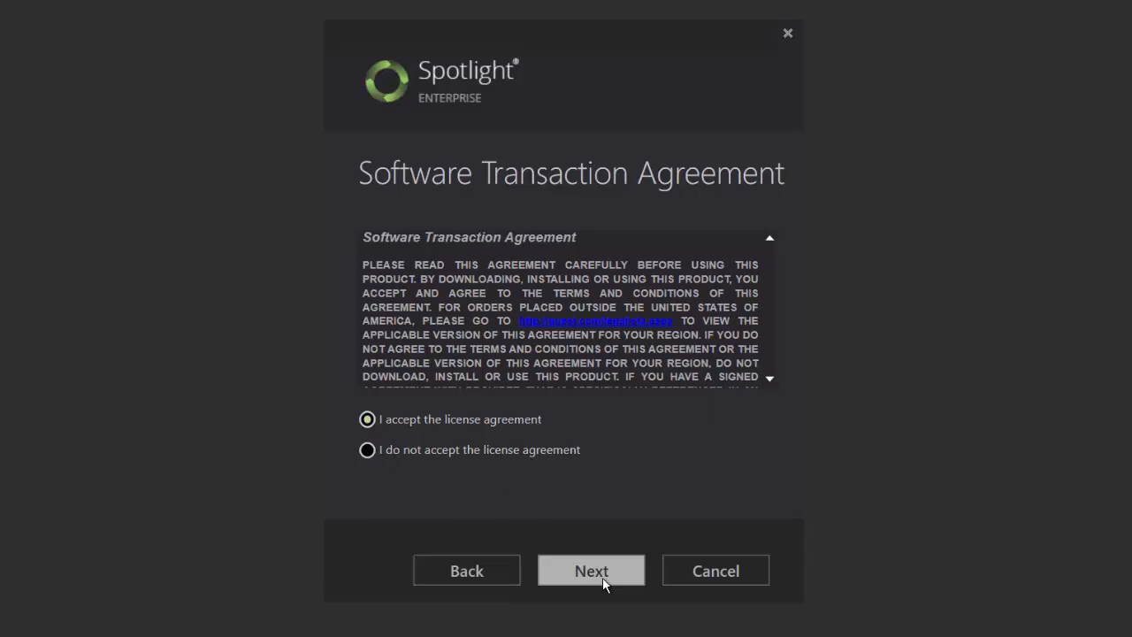
{"action": "left_click", "coordinate": [591, 570]}
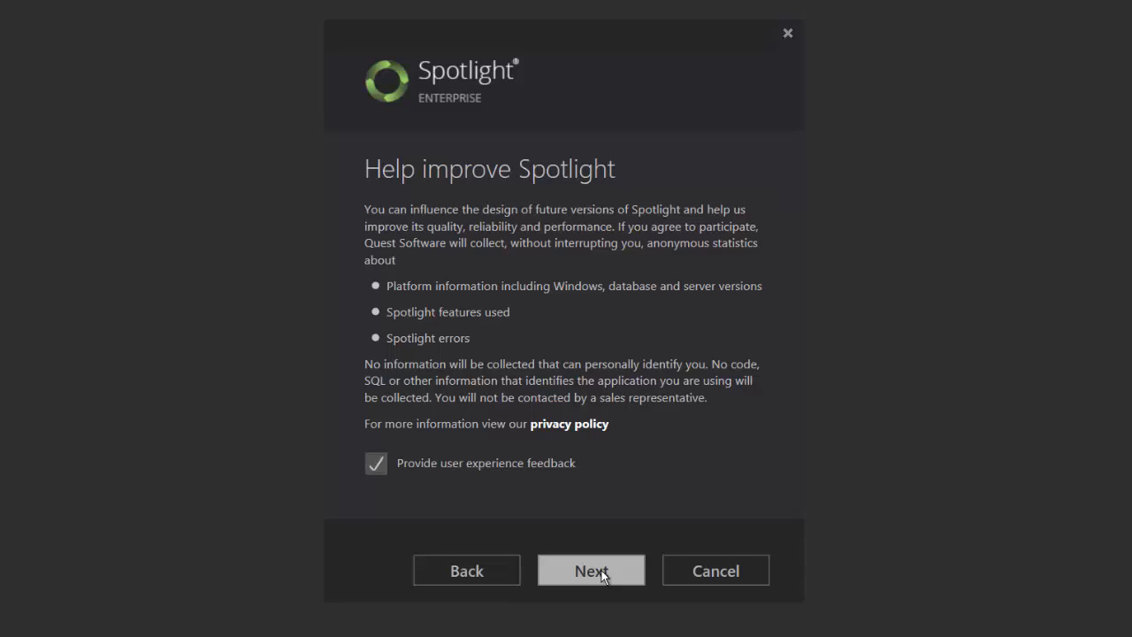
{"action": "mouse_move", "coordinate": [528, 570]}
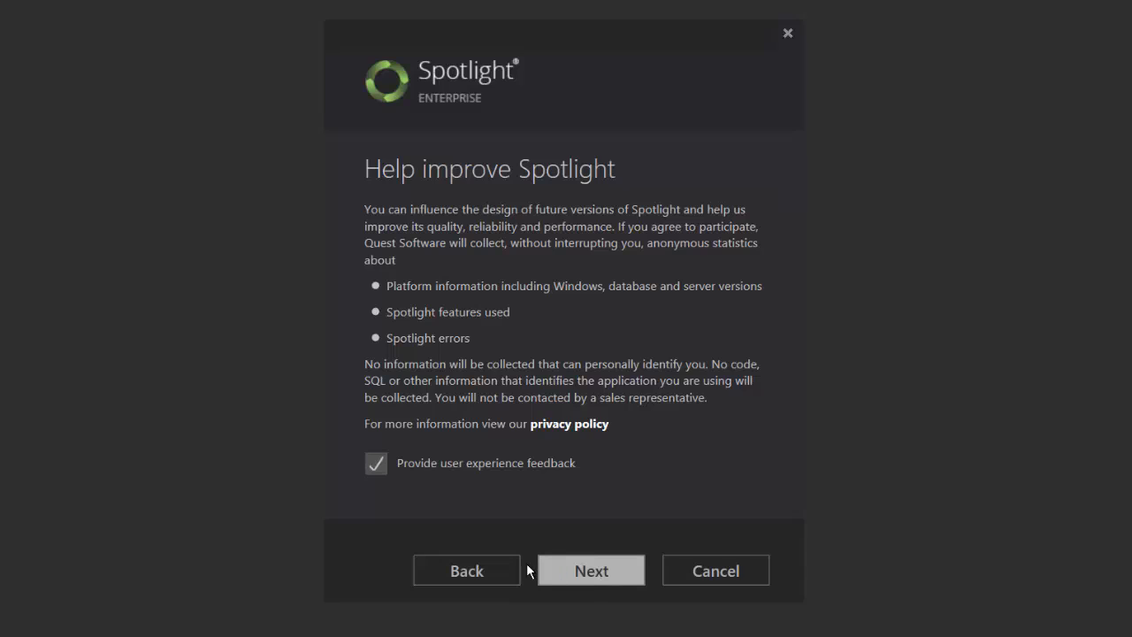
Keep feedback enabled and install the Diagnostic Server on this computer.
{"action": "left_click", "coordinate": [590, 569]}
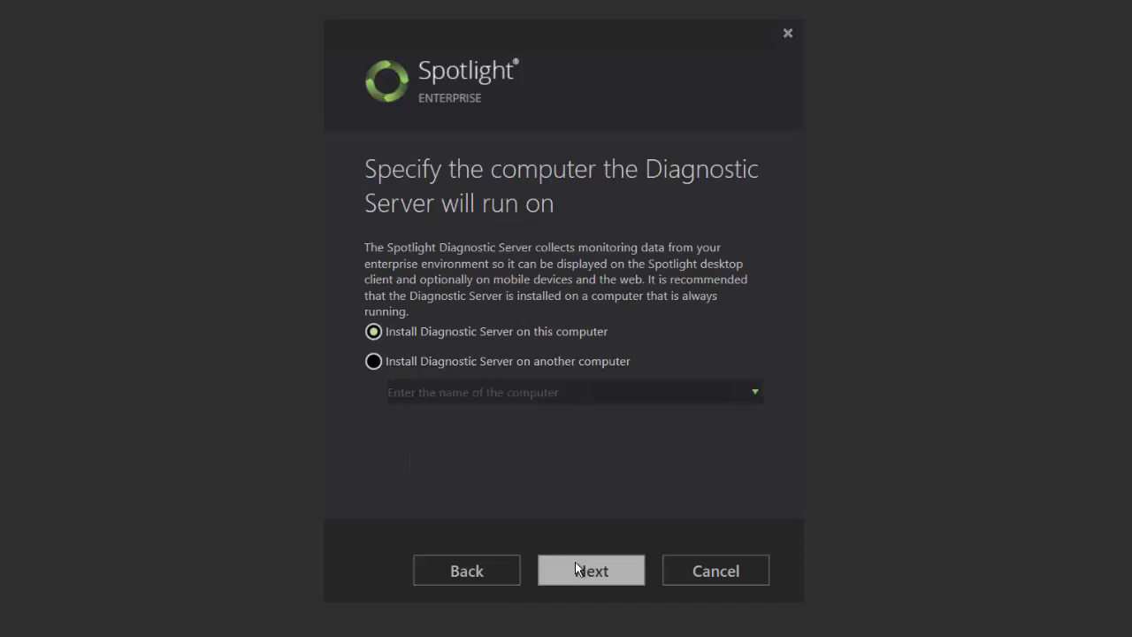
{"action": "mouse_move", "coordinate": [561, 545]}
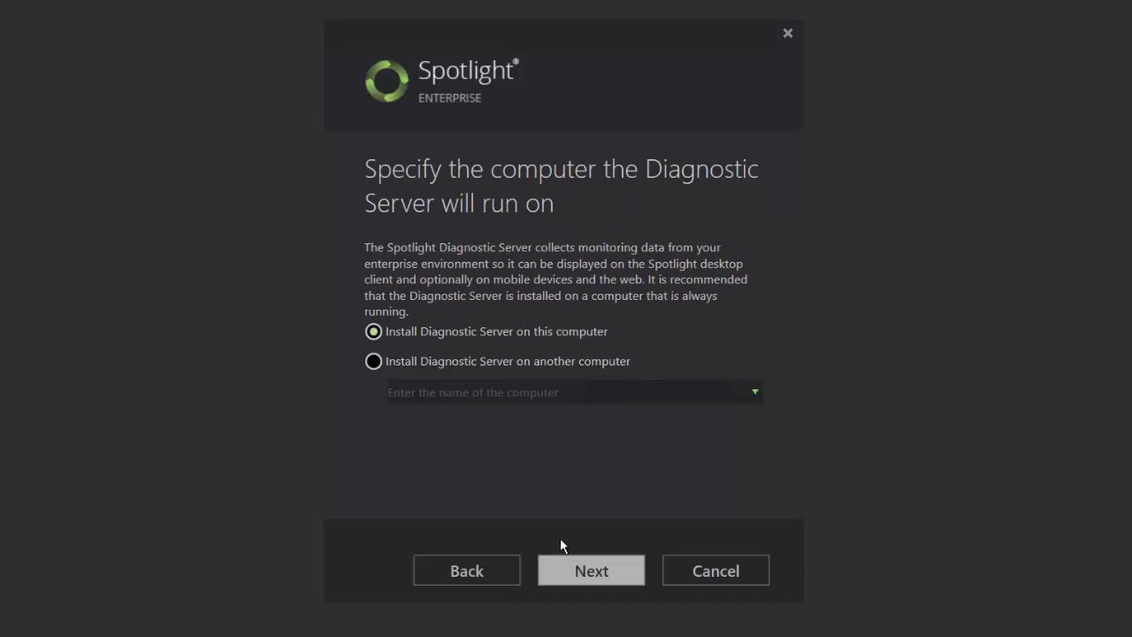
{"action": "mouse_move", "coordinate": [495, 347]}
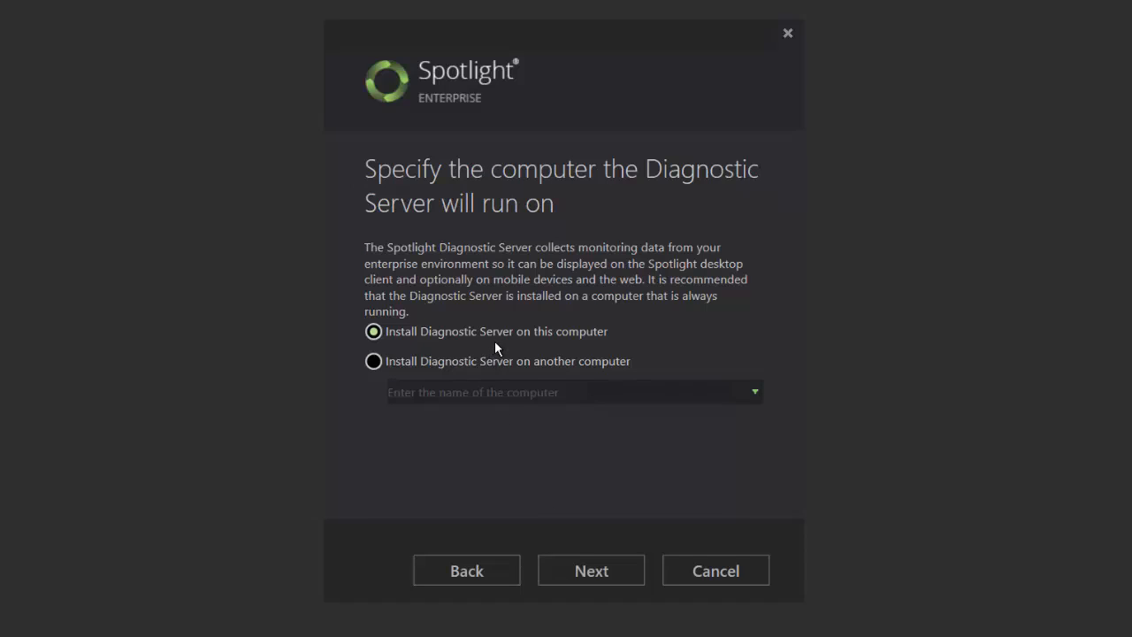
{"action": "left_click", "coordinate": [591, 569]}
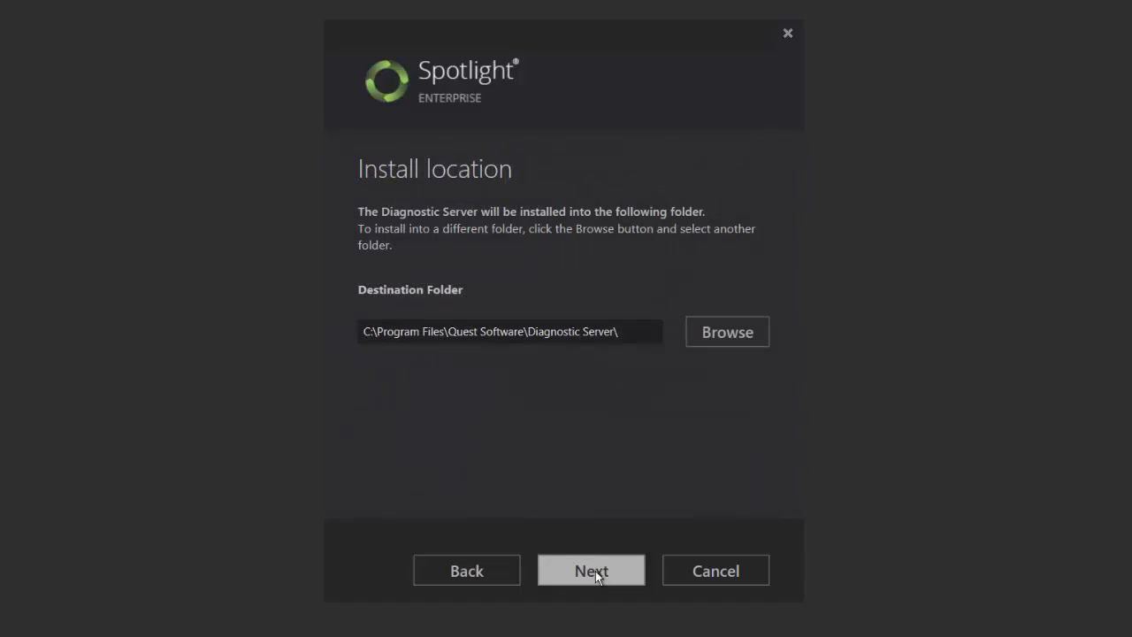
{"action": "mouse_move", "coordinate": [520, 365]}
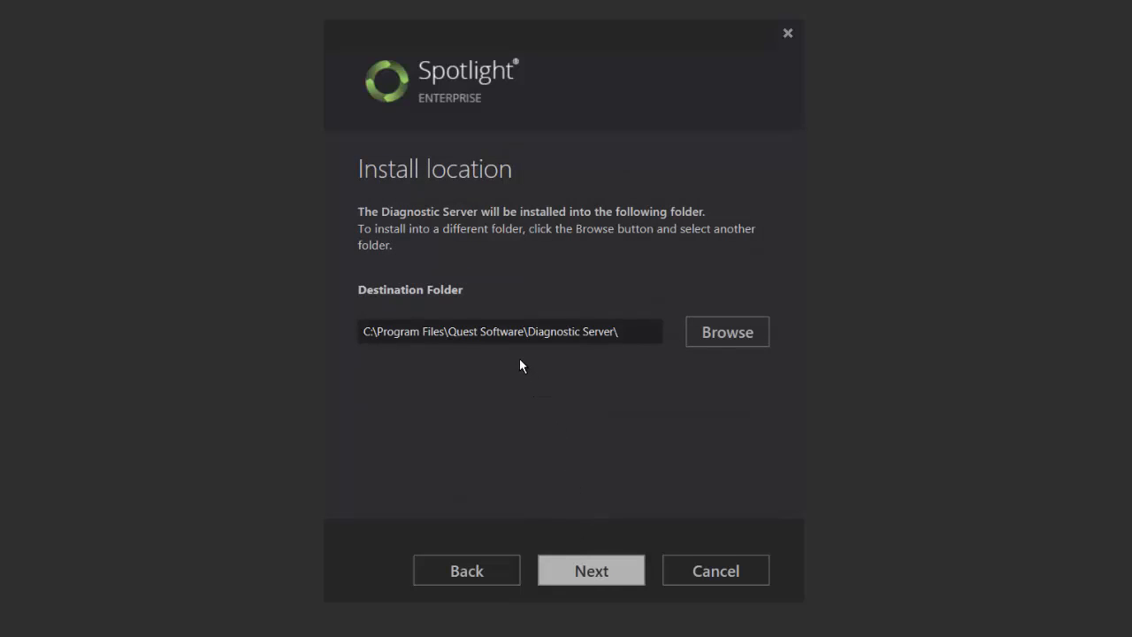
{"action": "mouse_move", "coordinate": [517, 349]}
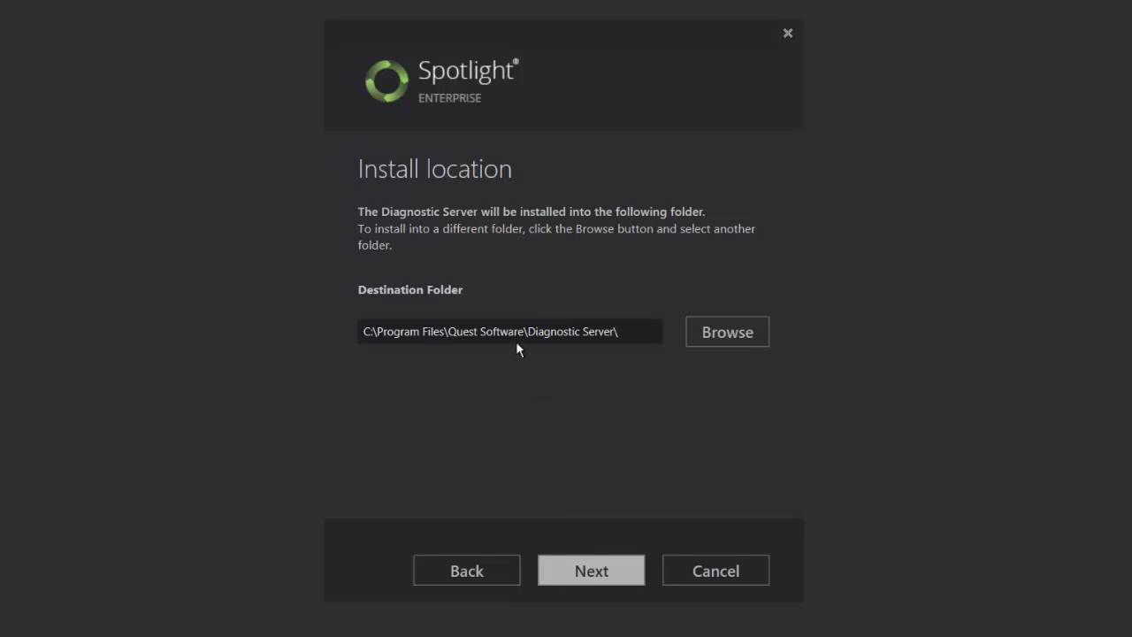
{"action": "mouse_move", "coordinate": [590, 362]}
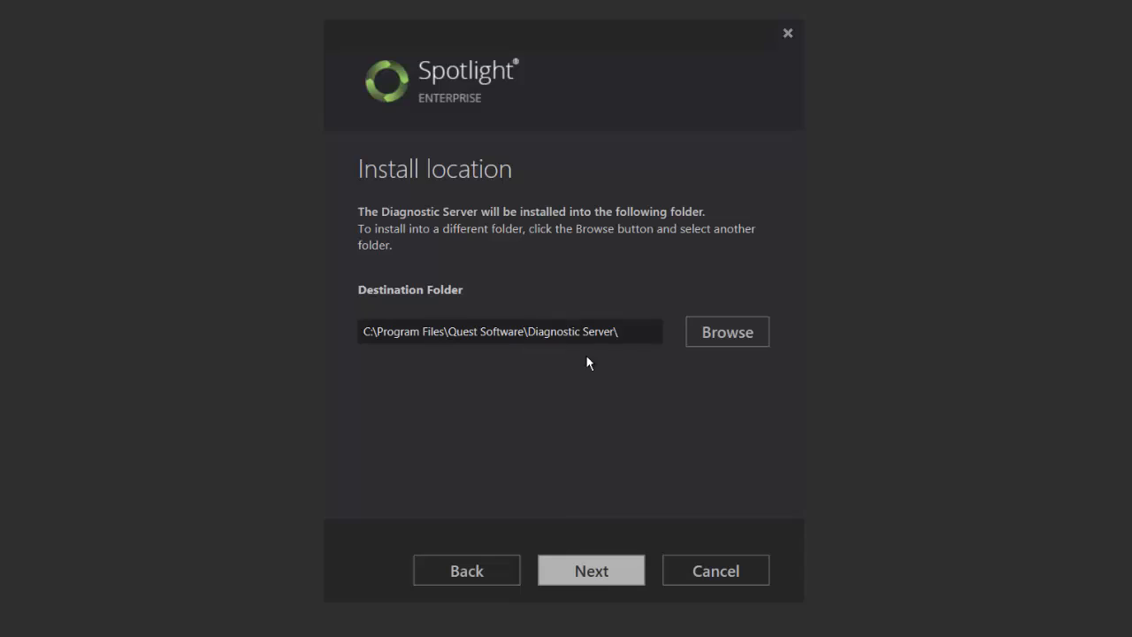
{"action": "mouse_move", "coordinate": [727, 332]}
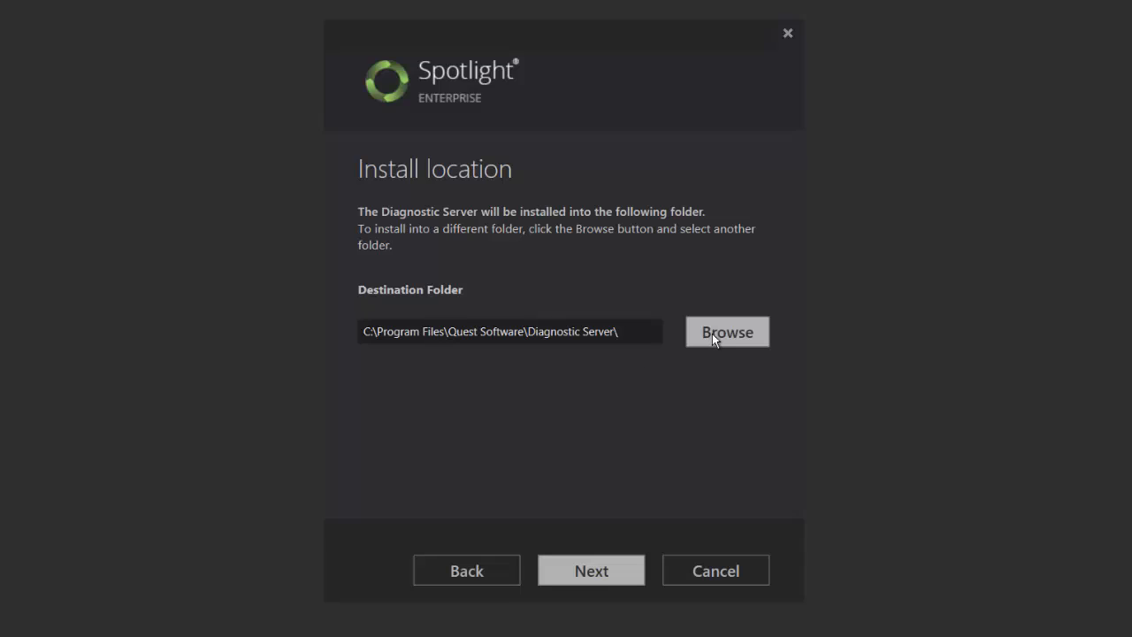
Keep the default folder and run the Diagnostic Server under a prod domain account.
{"action": "left_click", "coordinate": [591, 569]}
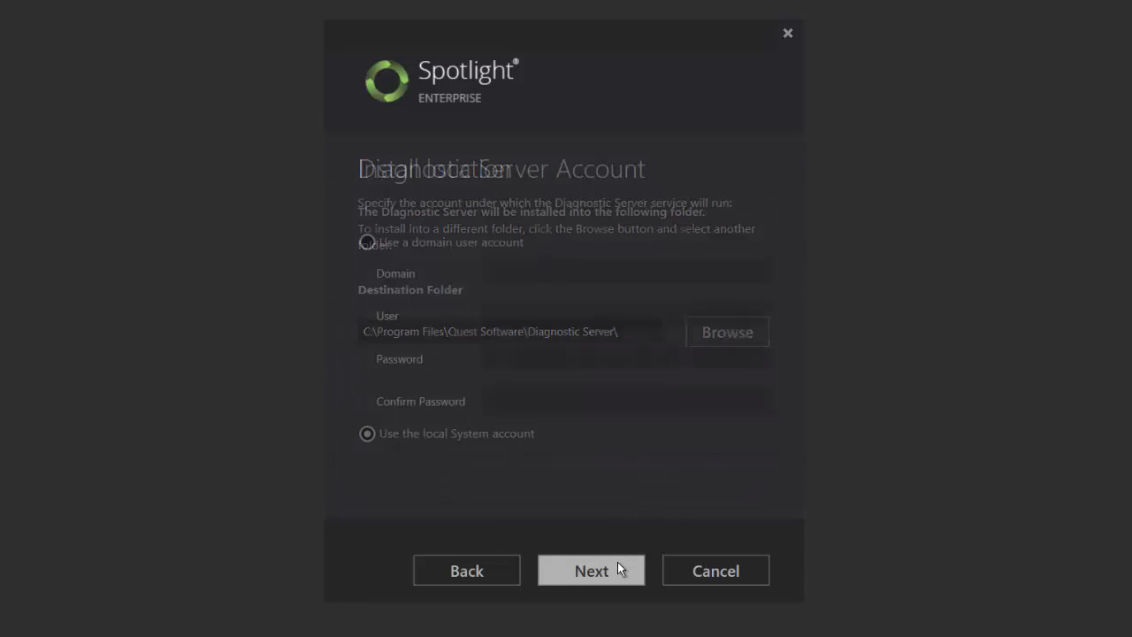
{"action": "left_click", "coordinate": [591, 570]}
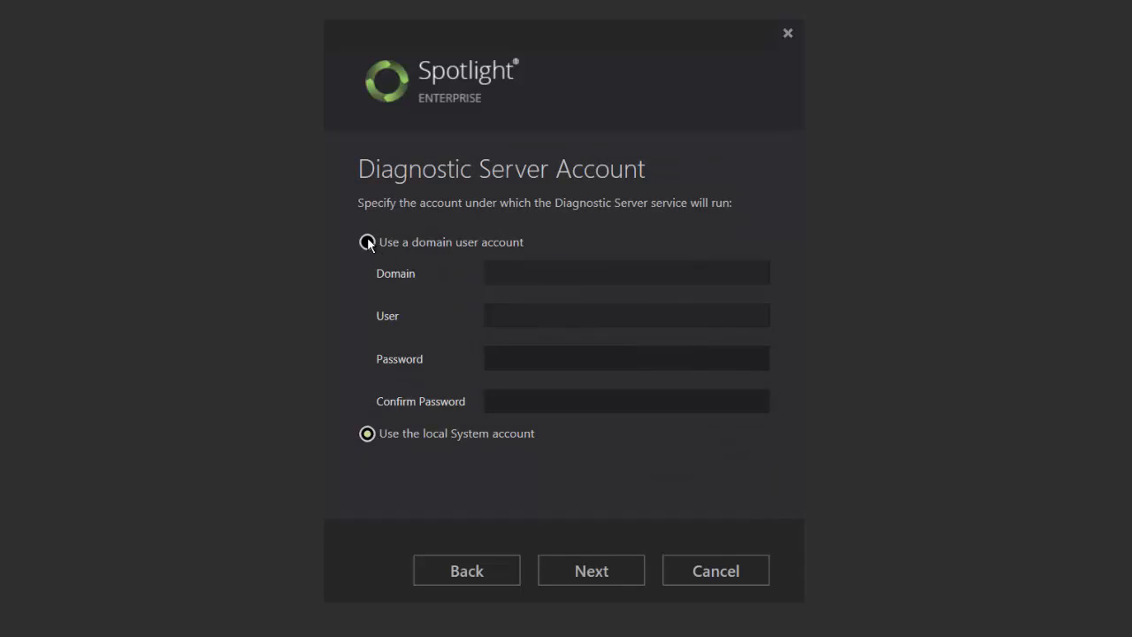
{"action": "left_click", "coordinate": [367, 242]}
{"action": "type", "text": "prod"}
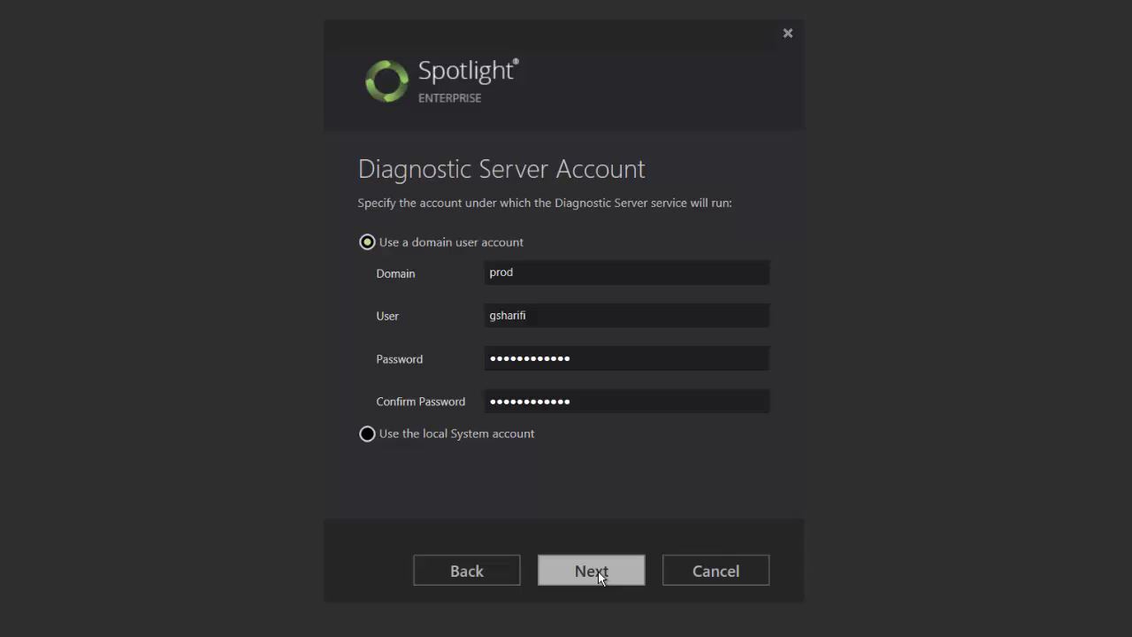
{"action": "left_click", "coordinate": [591, 570]}
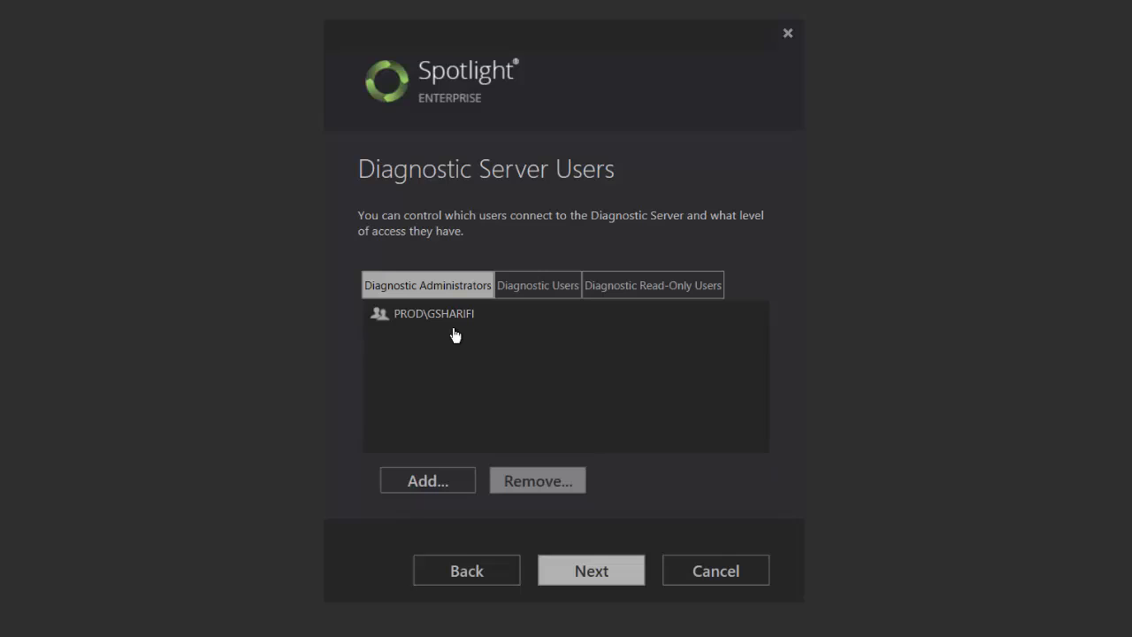
Review the Administrators, Users and Read-Only Users tabs, keeping the one administrator.
{"action": "left_click", "coordinate": [538, 285]}
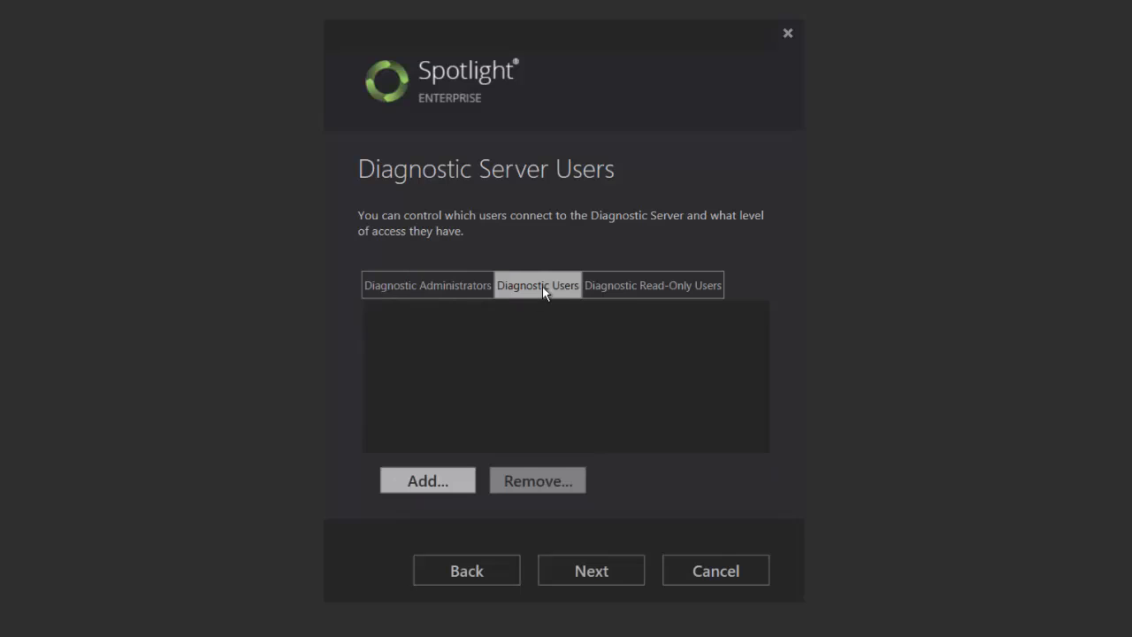
{"action": "left_click", "coordinate": [653, 285]}
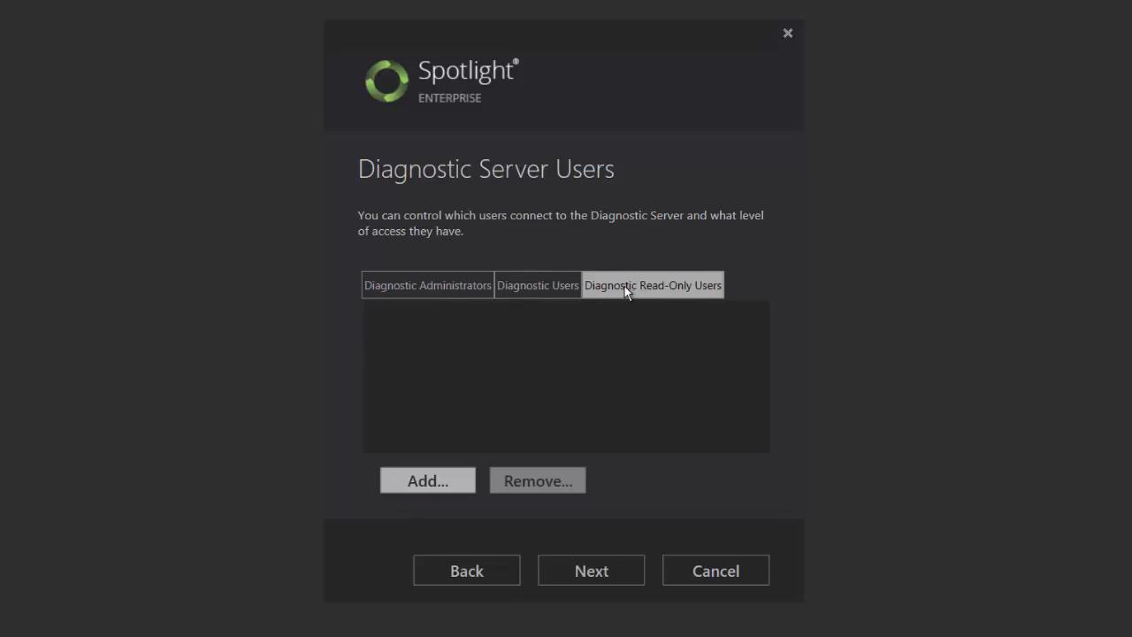
{"action": "left_click", "coordinate": [427, 285]}
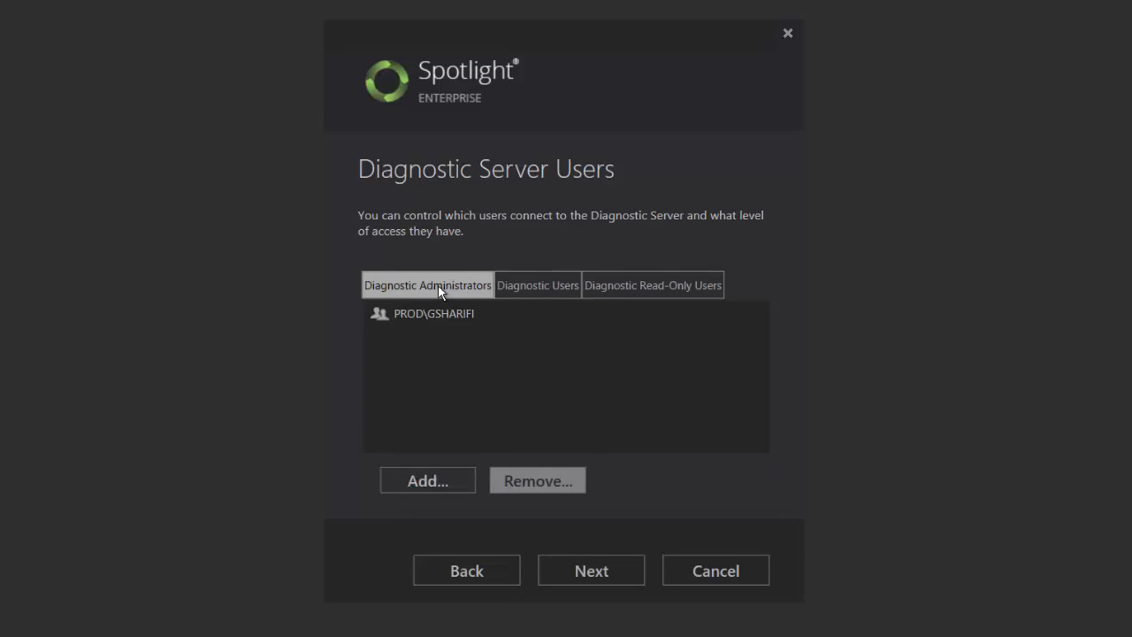
{"action": "mouse_move", "coordinate": [429, 339]}
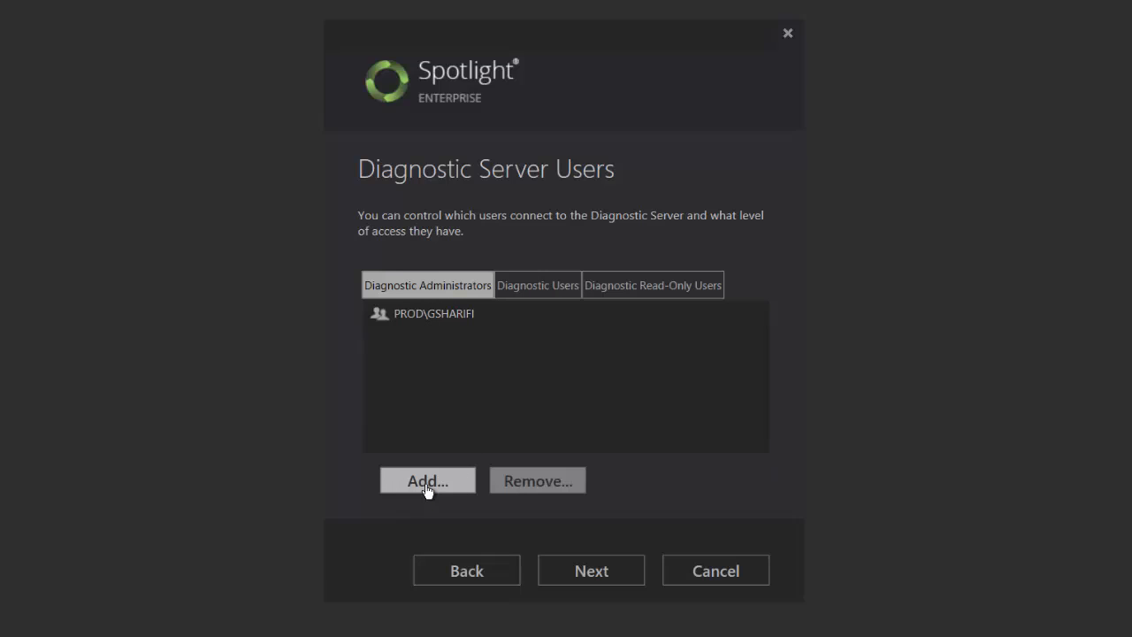
{"action": "mouse_move", "coordinate": [495, 524]}
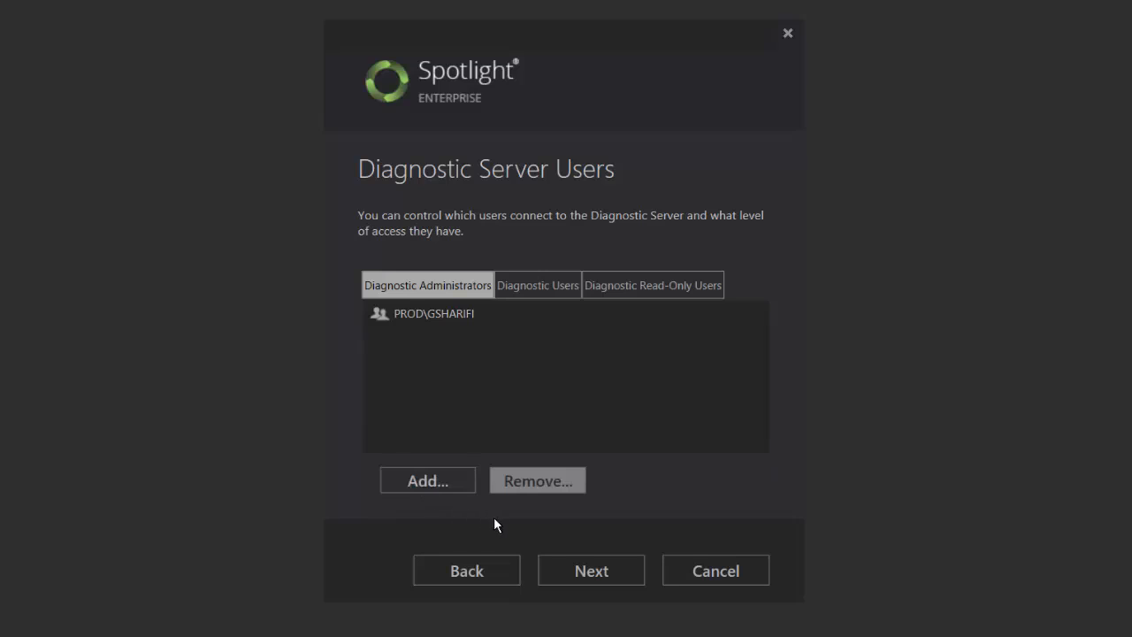
{"action": "mouse_move", "coordinate": [535, 530]}
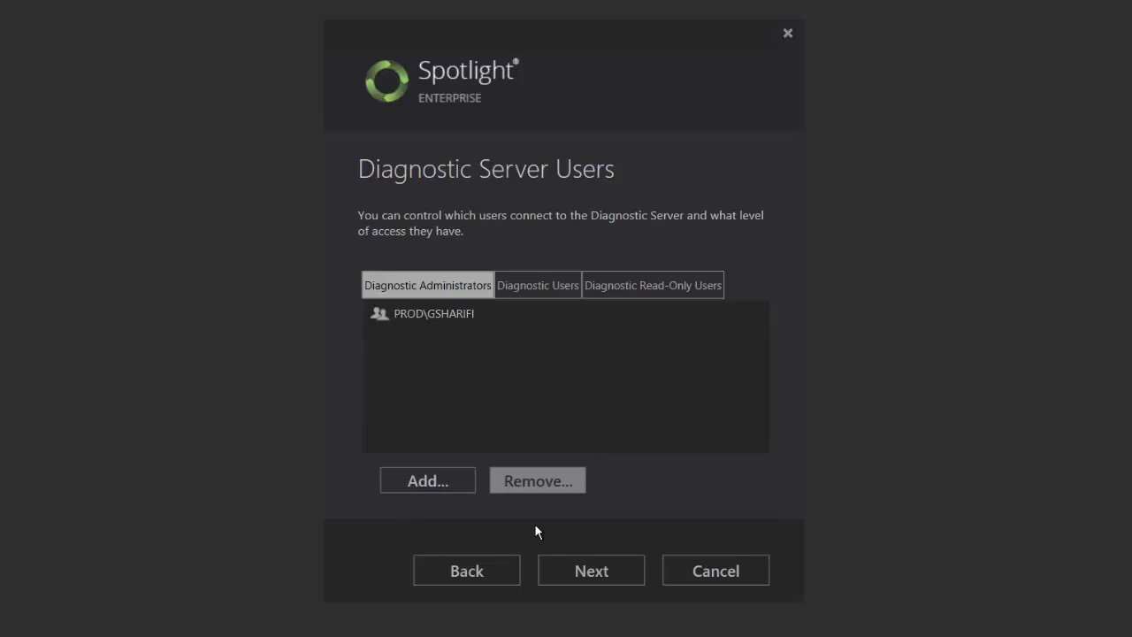
{"action": "left_click", "coordinate": [591, 570]}
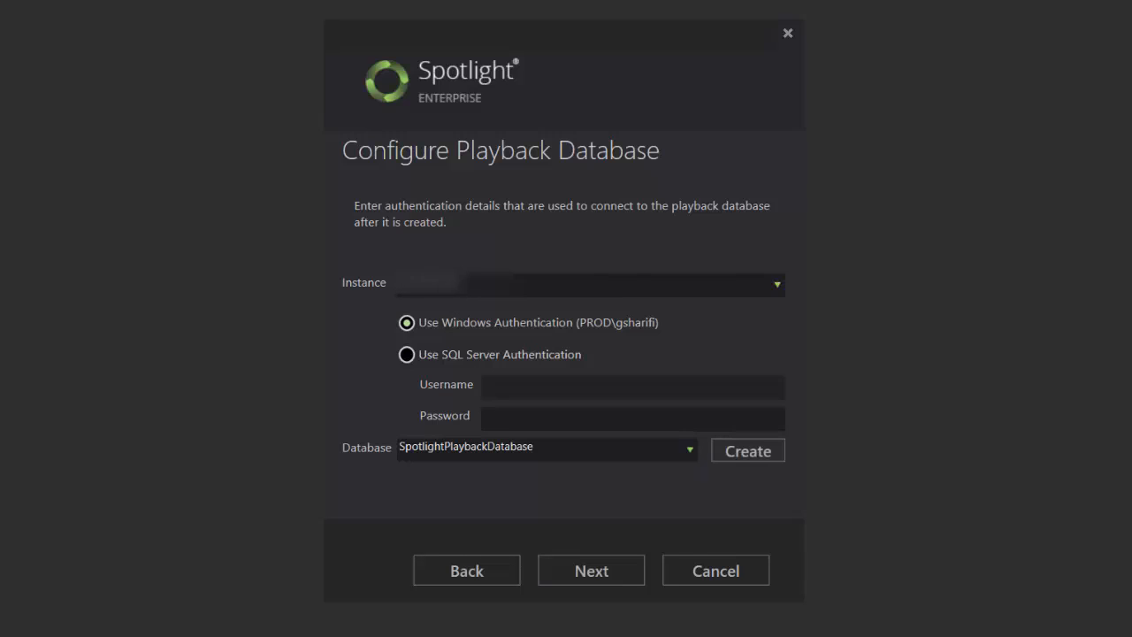
Use SQL Server Authentication for the playback database with username sa.
{"action": "left_click", "coordinate": [406, 353]}
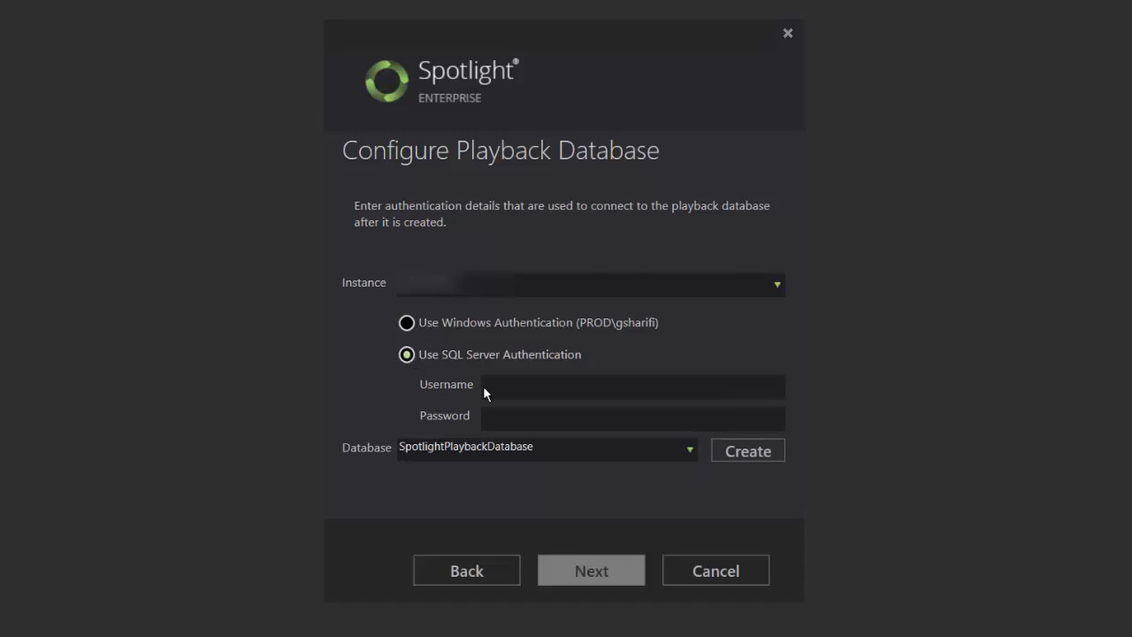
{"action": "left_click", "coordinate": [632, 387]}
{"action": "type", "text": "s"}
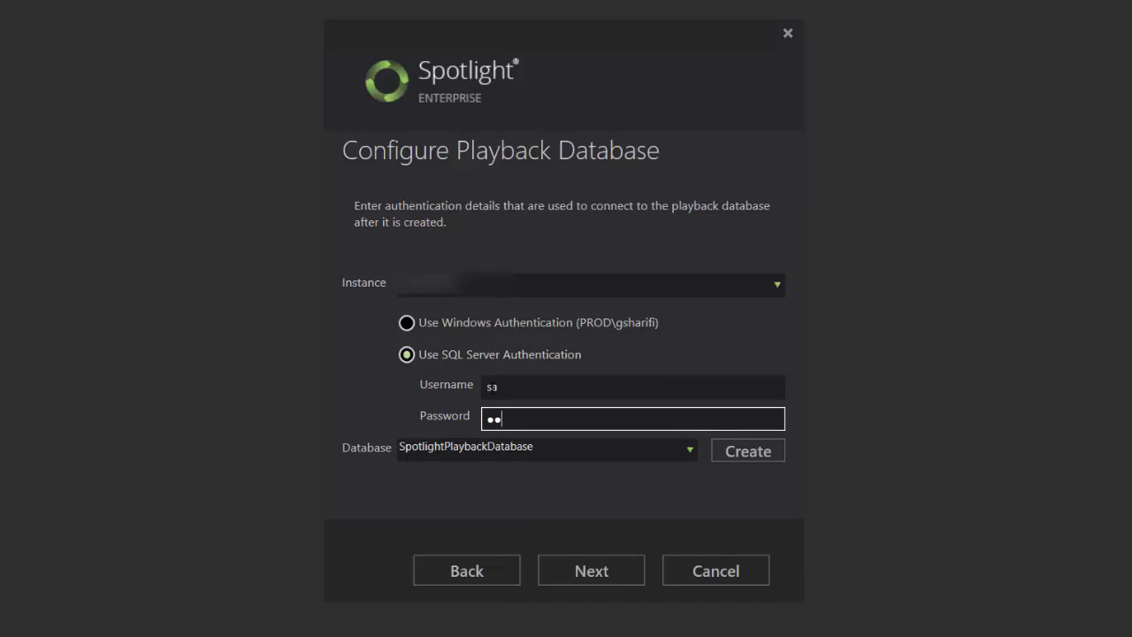
{"action": "type", "text": "a"}
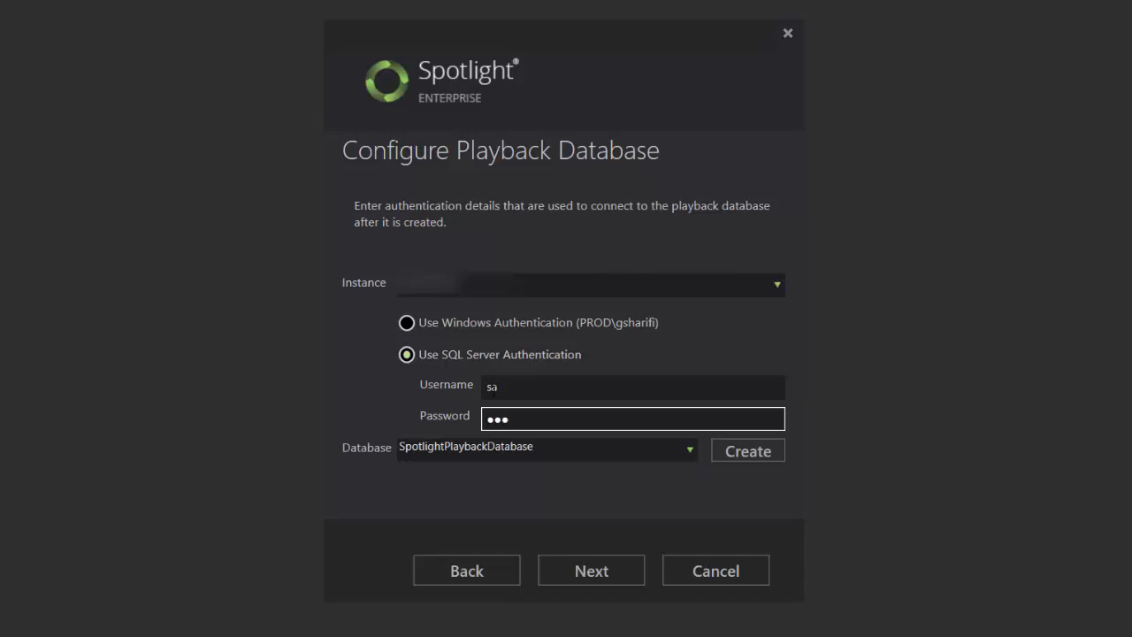
{"action": "mouse_move", "coordinate": [597, 484]}
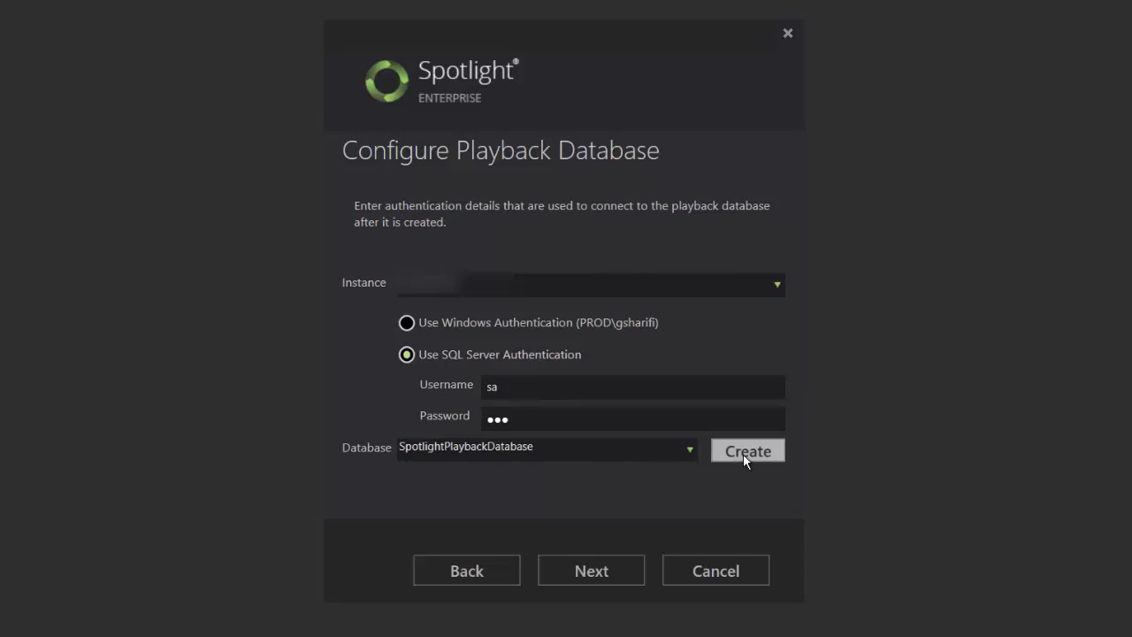
Create SpotlightPlaybackDatabase using the sa SQL Server login.
{"action": "left_click", "coordinate": [748, 451]}
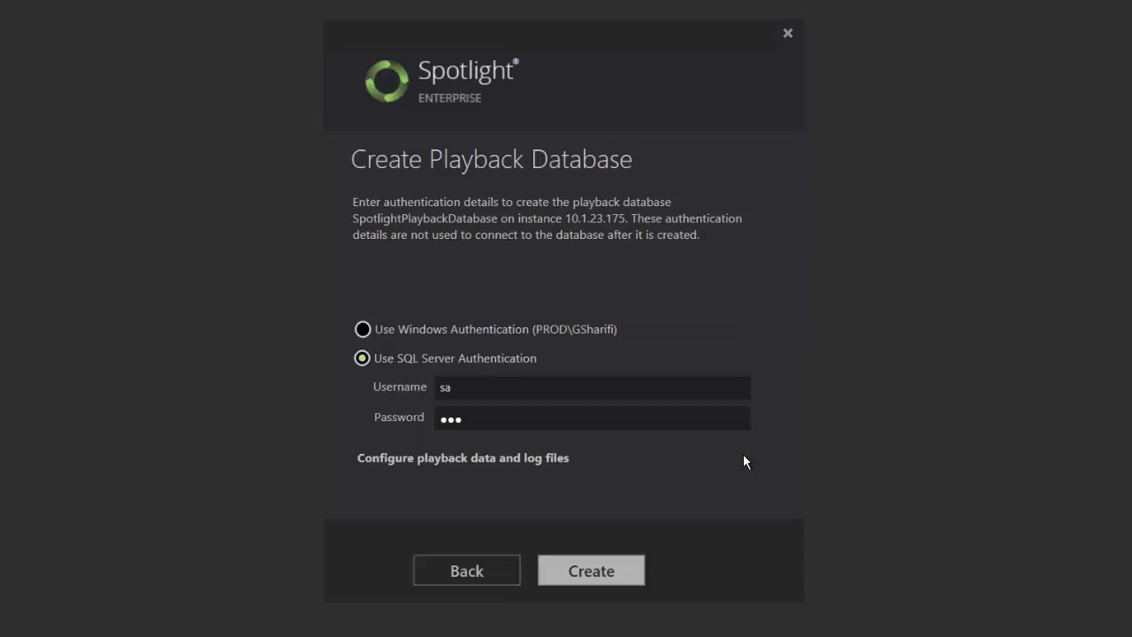
{"action": "mouse_move", "coordinate": [591, 571]}
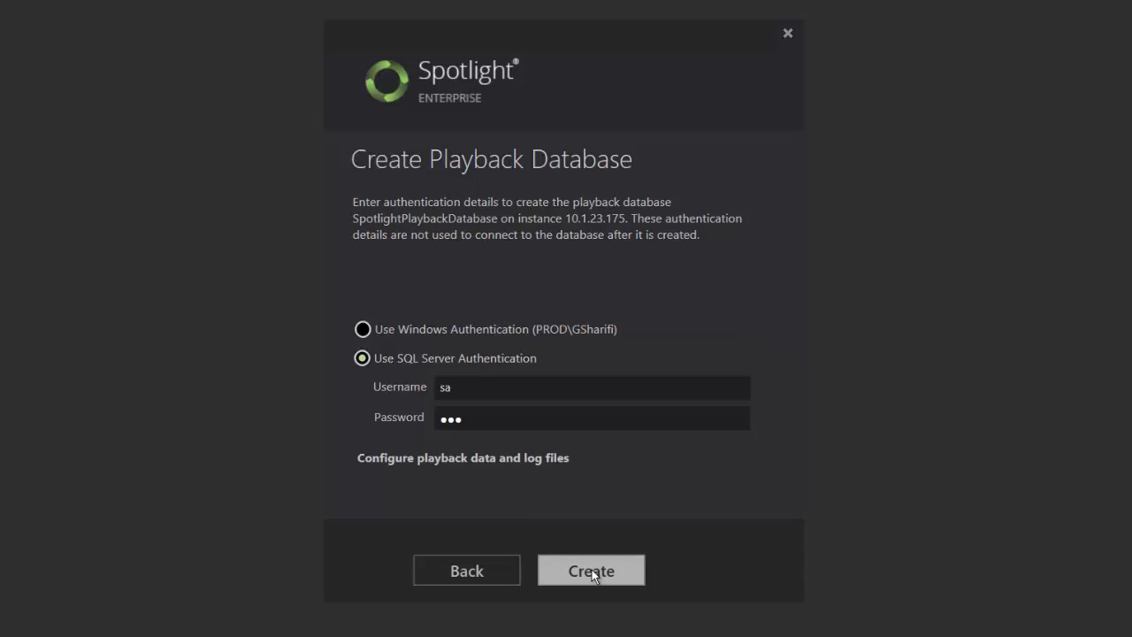
{"action": "left_click", "coordinate": [591, 571]}
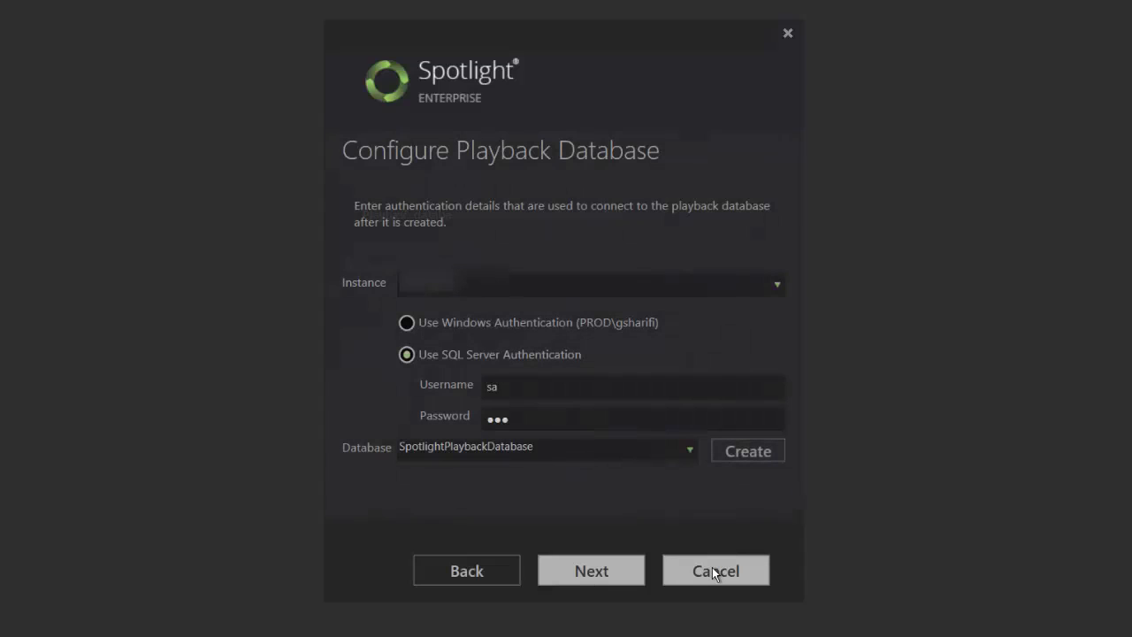
{"action": "mouse_move", "coordinate": [591, 570]}
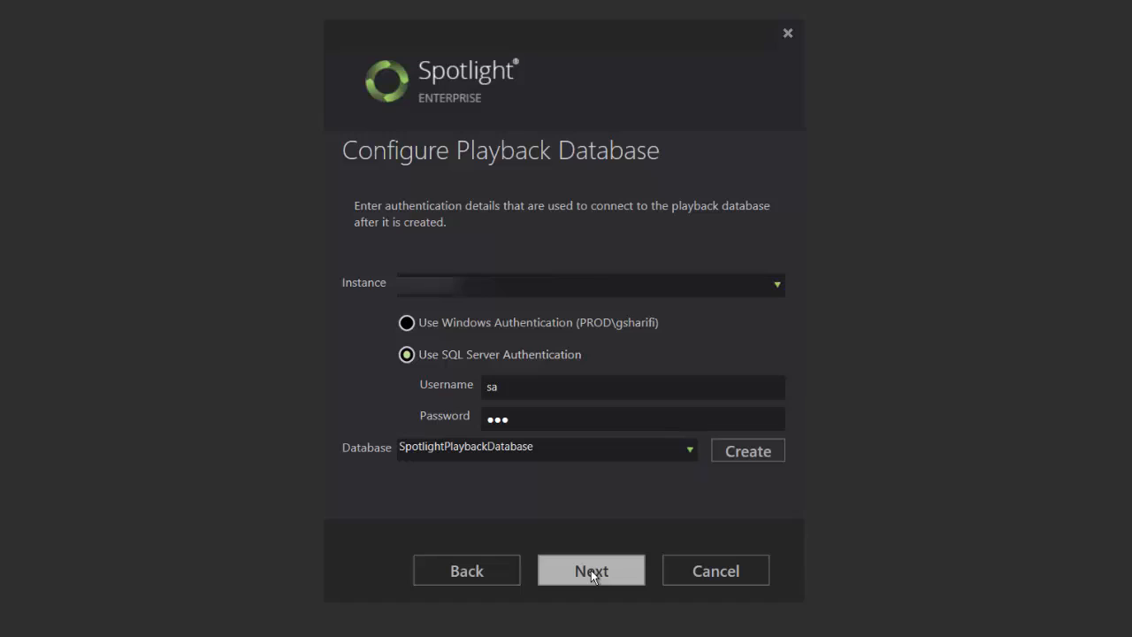
Accept the playback database configuration.
{"action": "left_click", "coordinate": [591, 570]}
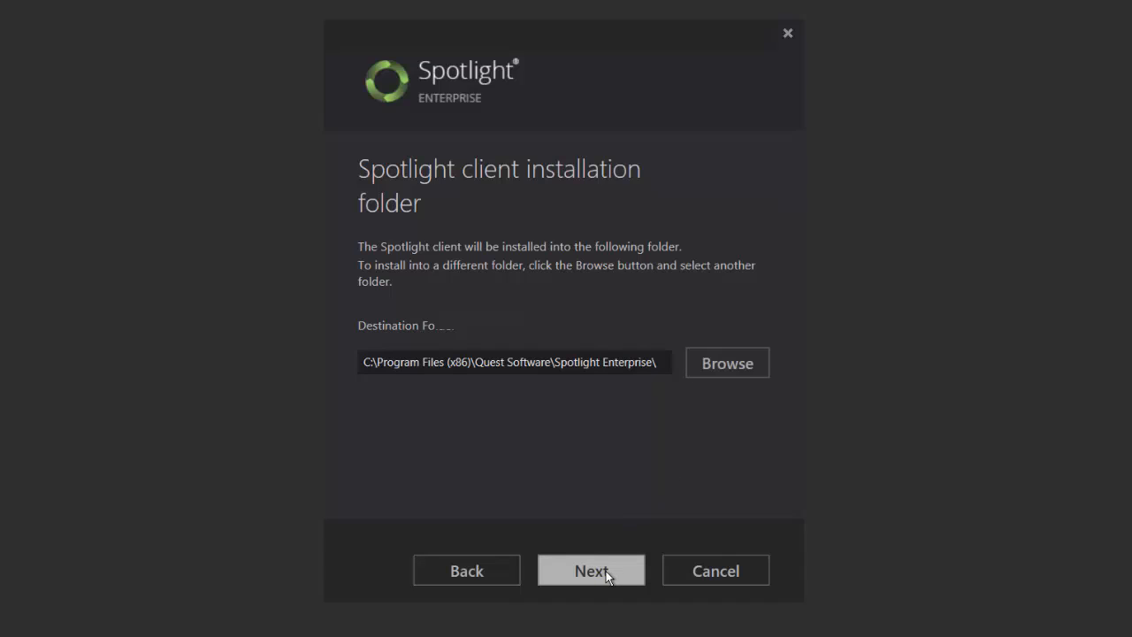
Keep the default client install folder and install Spotlight Enterprise through to Finished.
{"action": "left_click", "coordinate": [590, 570]}
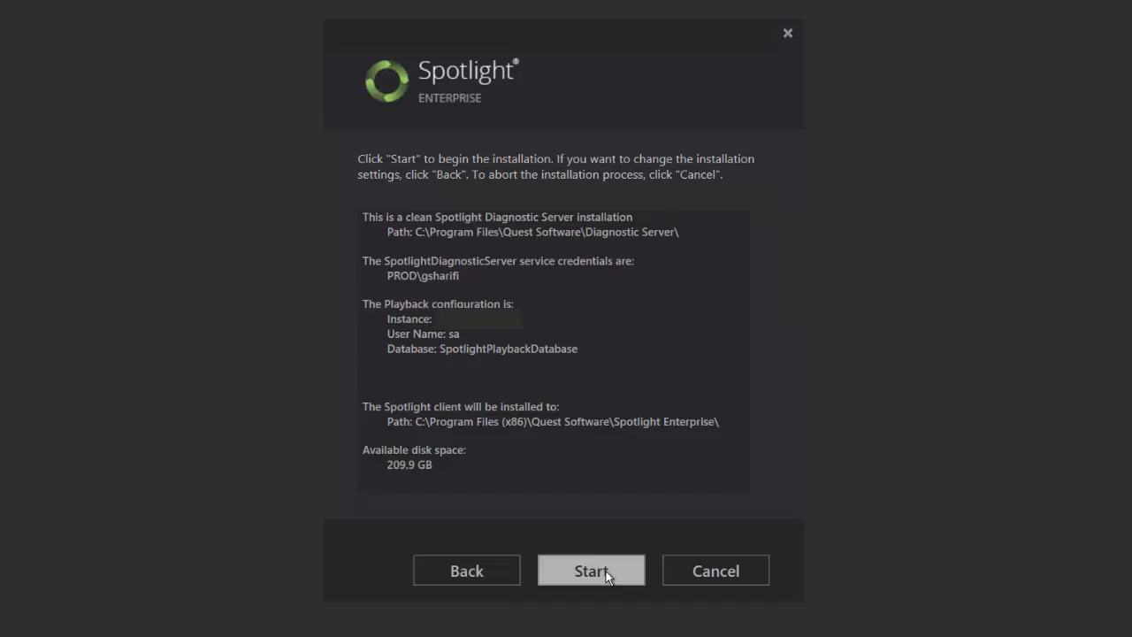
{"action": "mouse_move", "coordinate": [558, 578]}
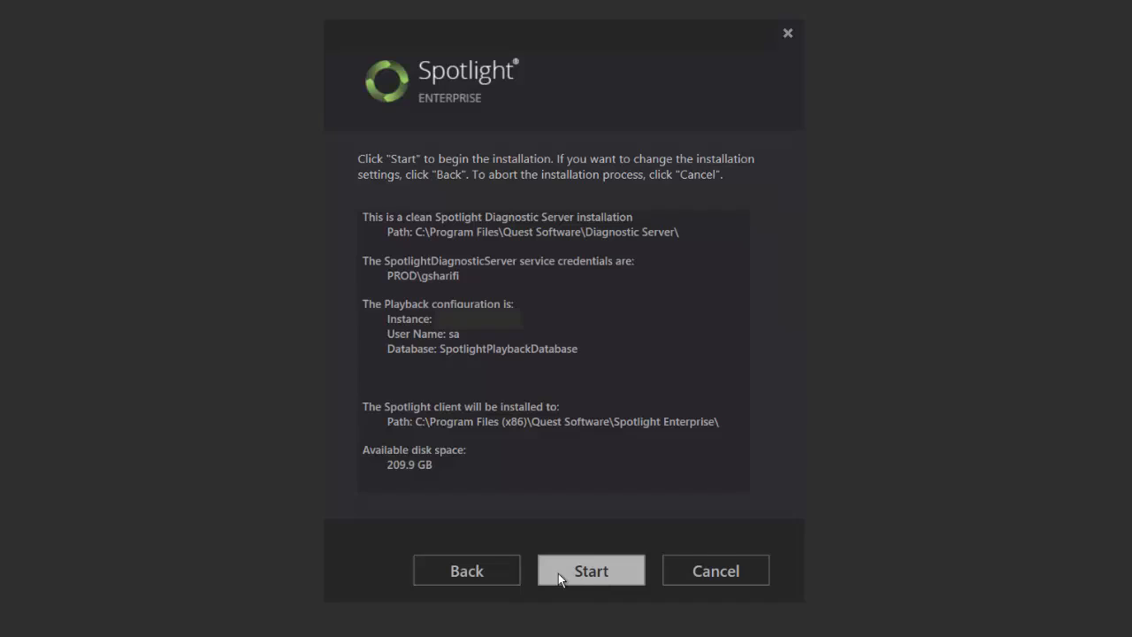
{"action": "mouse_move", "coordinate": [466, 571]}
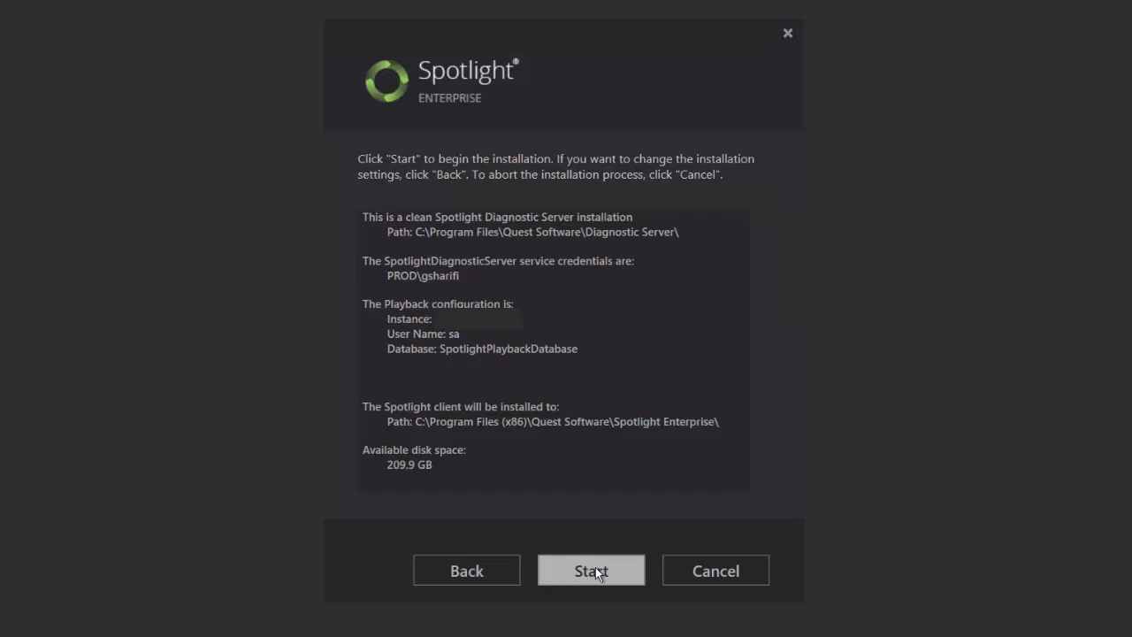
{"action": "left_click", "coordinate": [590, 570]}
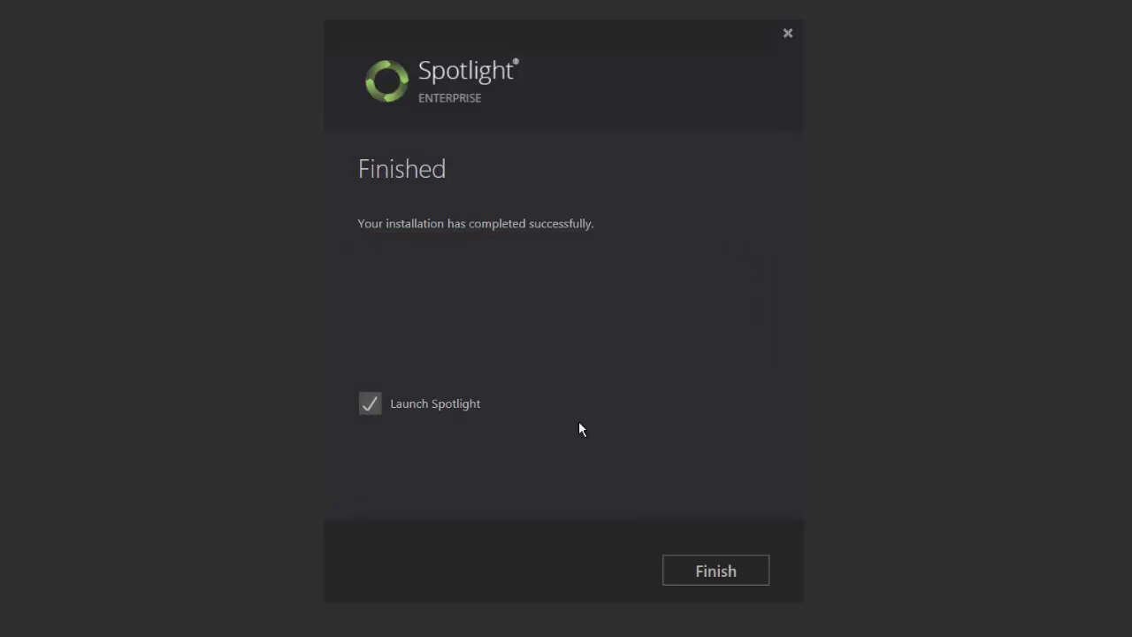
{"action": "mouse_move", "coordinate": [438, 421]}
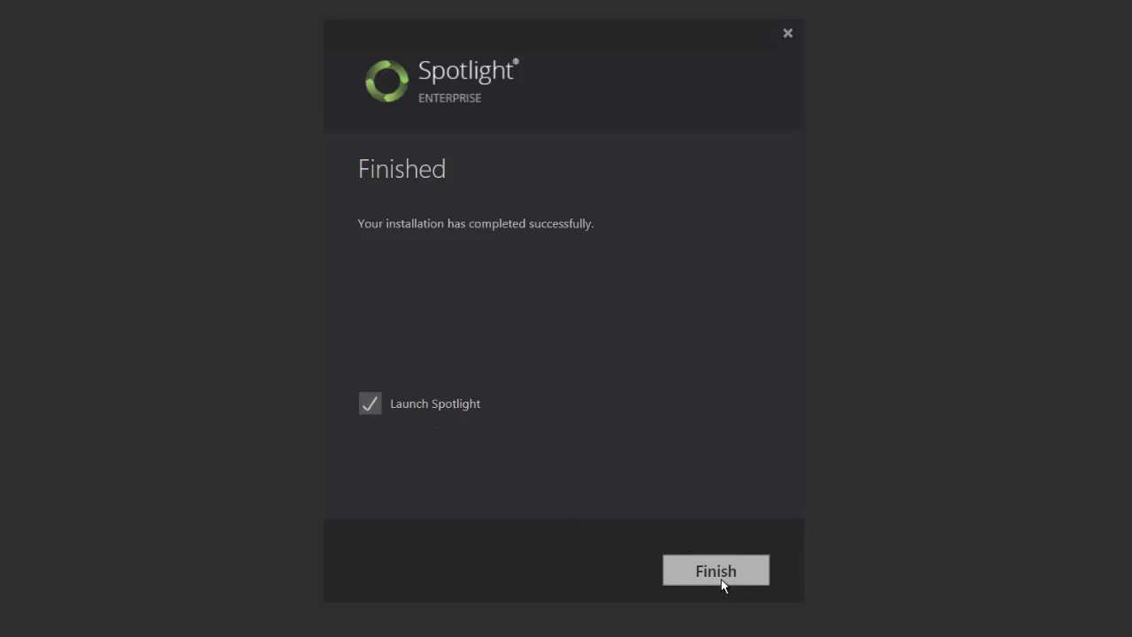
Finish the installer with Launch Spotlight checked, opening the Spotlight client.
{"action": "left_click", "coordinate": [715, 570]}
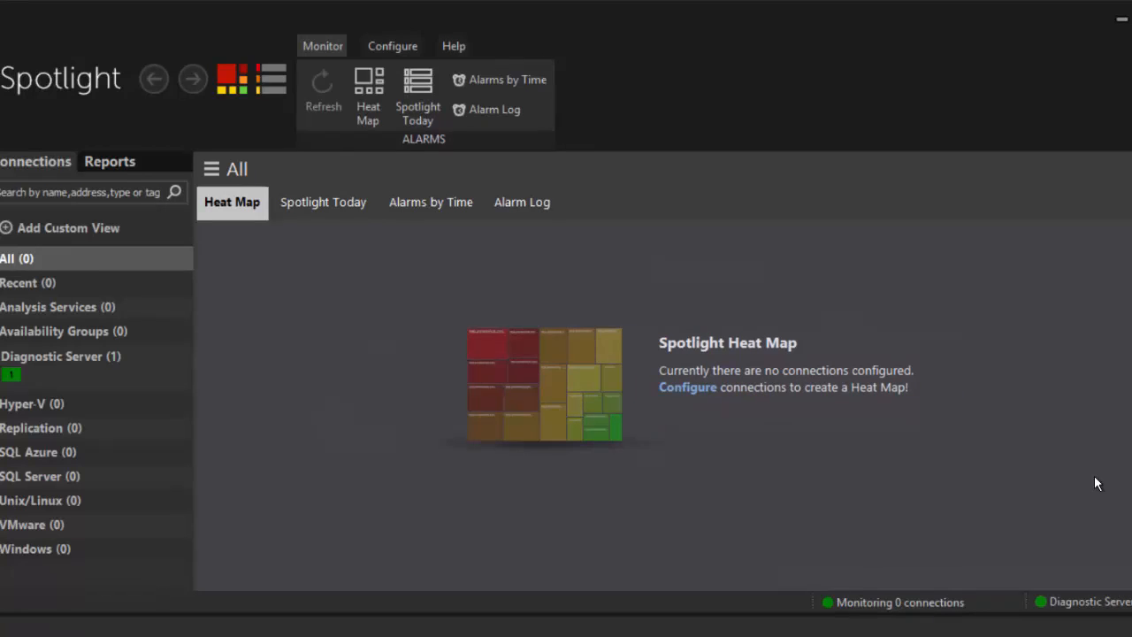
{"action": "mouse_move", "coordinate": [1125, 610]}
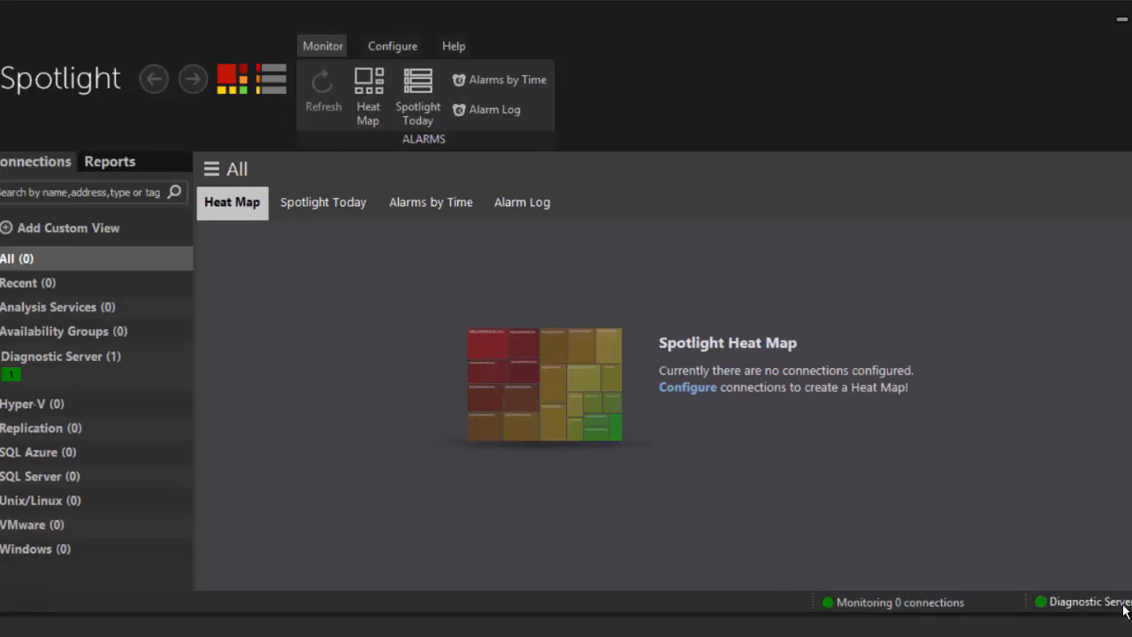
{"action": "mouse_move", "coordinate": [1118, 556]}
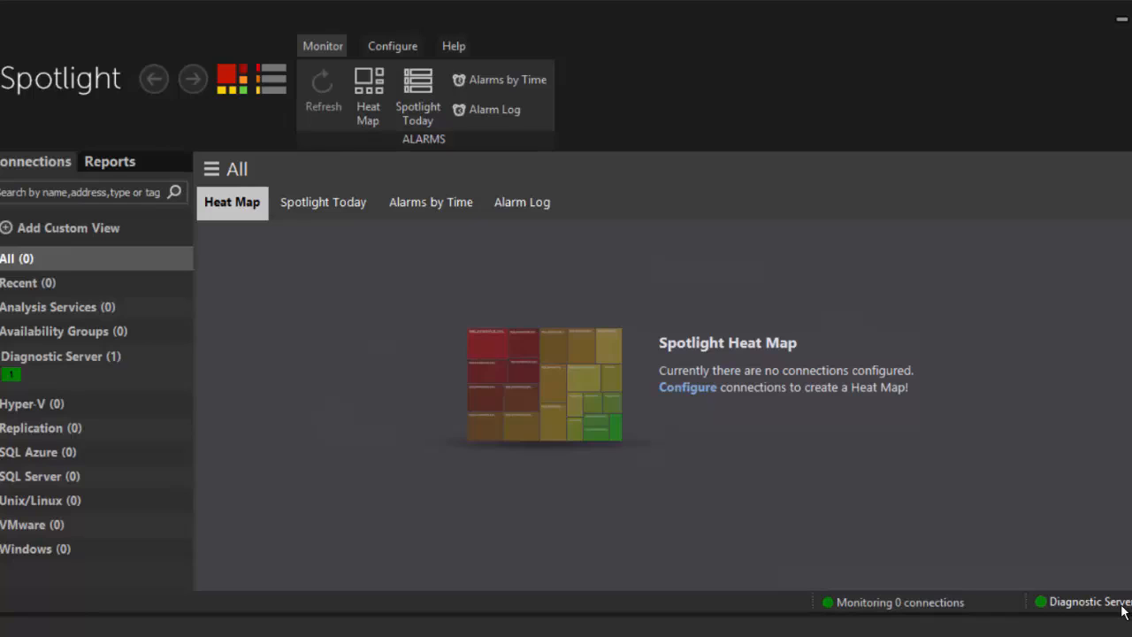
{"action": "mouse_move", "coordinate": [392, 46]}
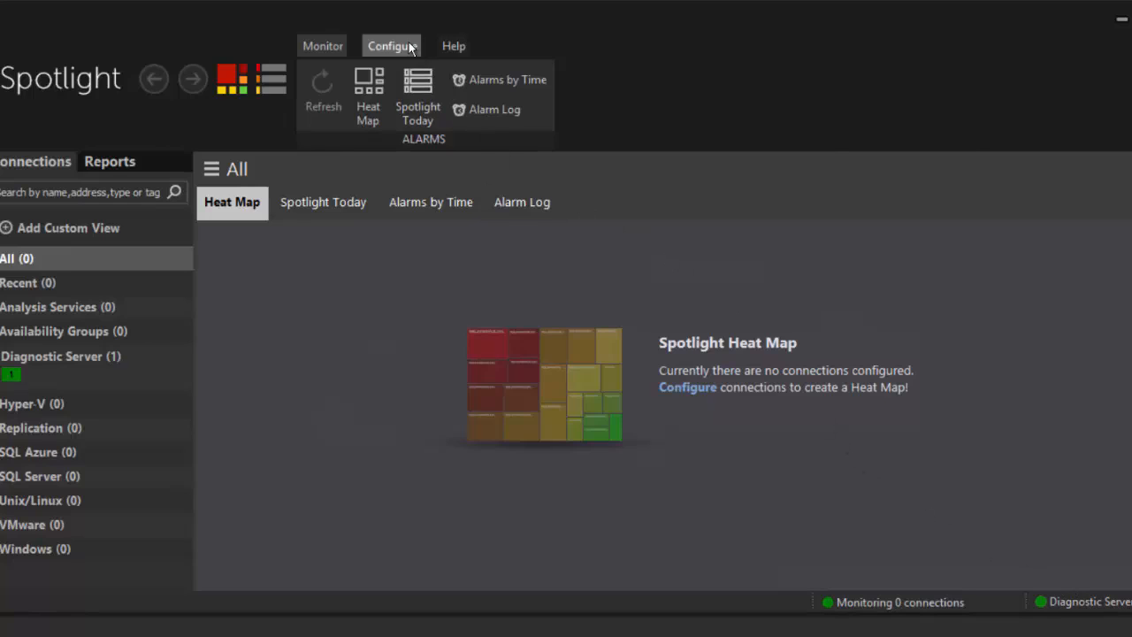